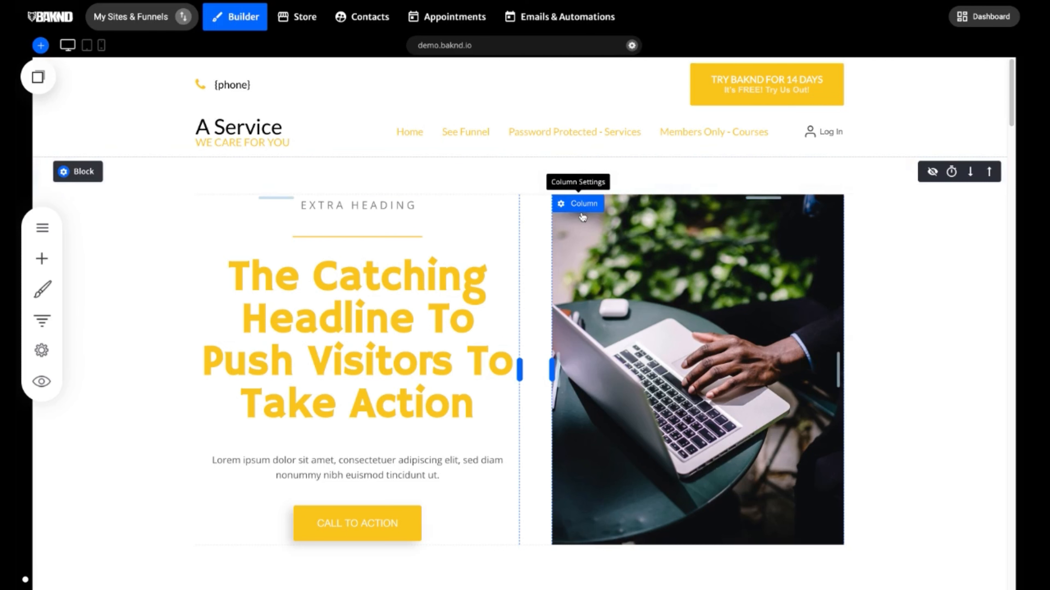
Step: Drop the dragged hero text back into the left column, stacked beside the laptop image
{"action": "scroll", "scroll_direction": "down", "scroll_amount": 3}
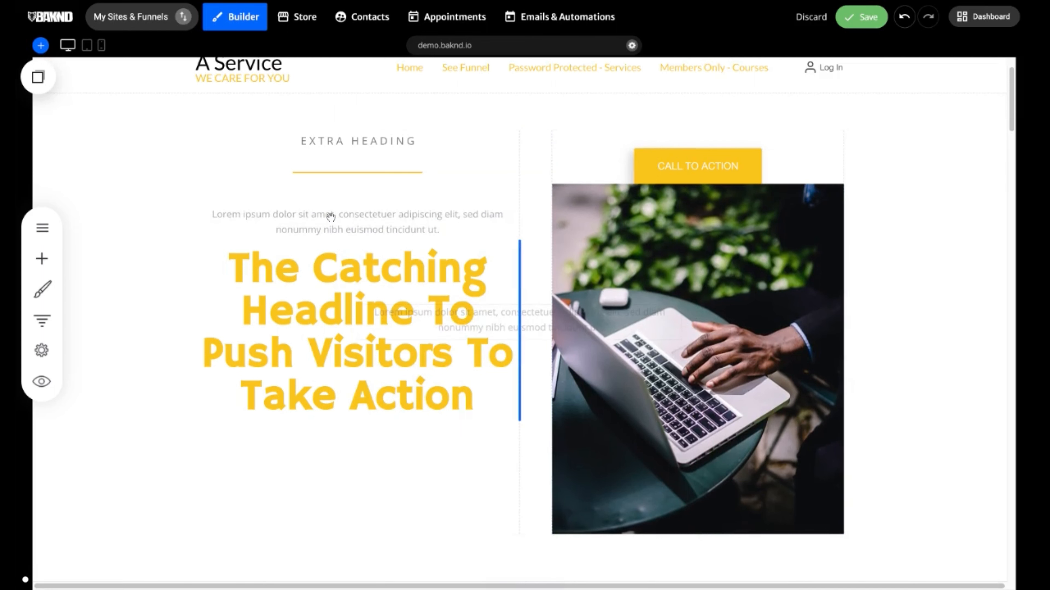
{"action": "left_click", "coordinate": [328, 315]}
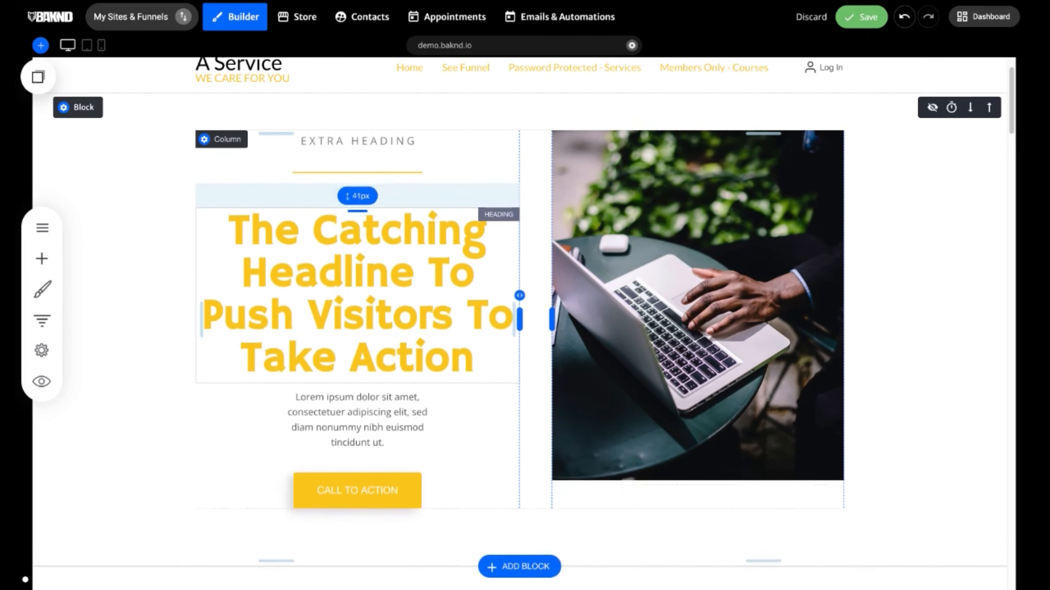
Step: Tighten the headline's top spacing, widen the paragraph to about 303px and resize the laptop image
{"action": "left_click_drag", "start_coordinate": [358, 196], "coordinate": [358, 191]}
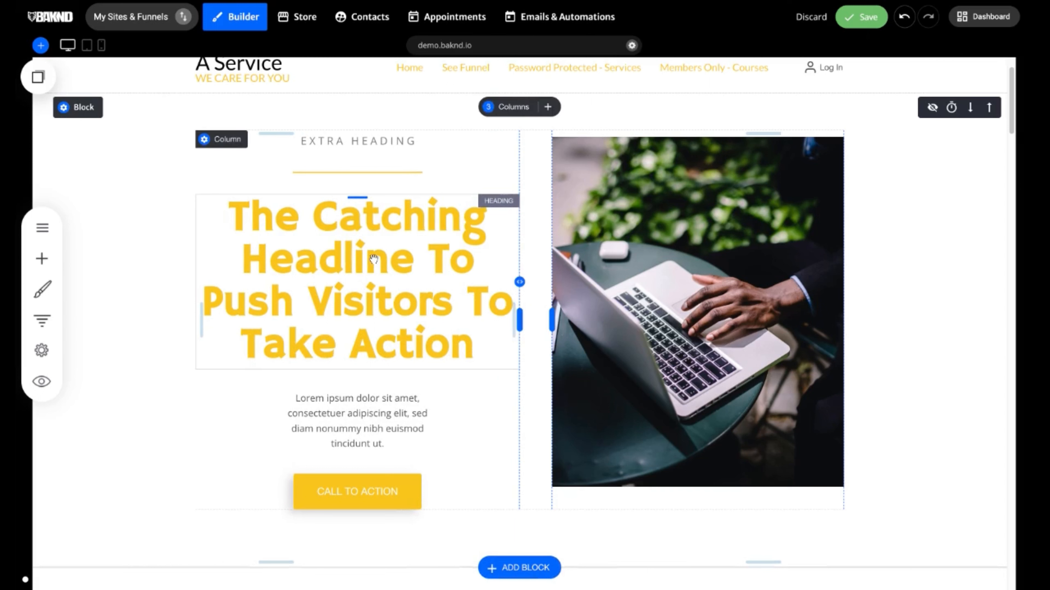
{"action": "mouse_move", "coordinate": [514, 281]}
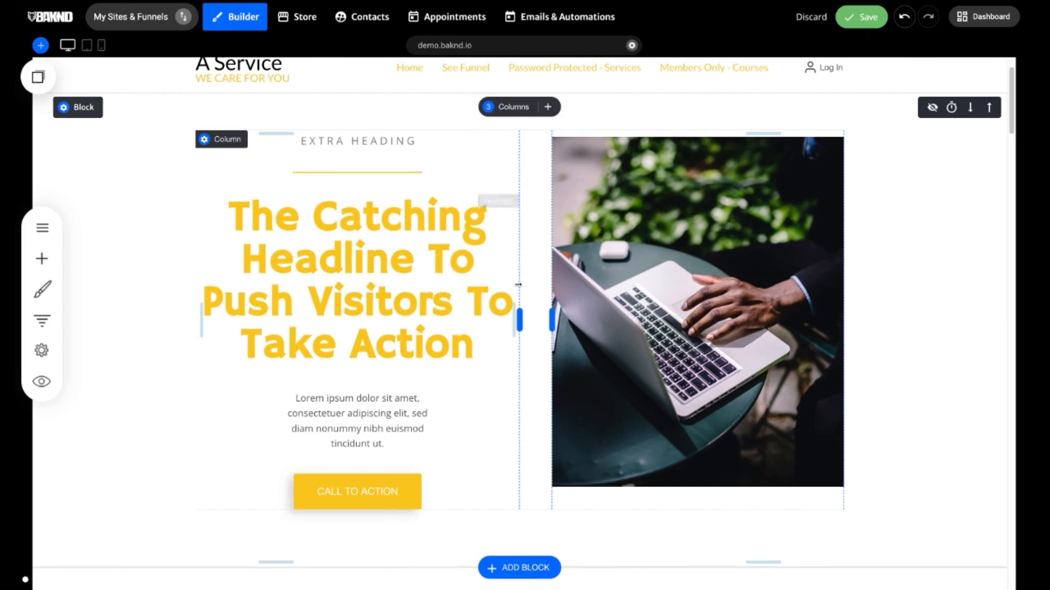
{"action": "left_click", "coordinate": [357, 420]}
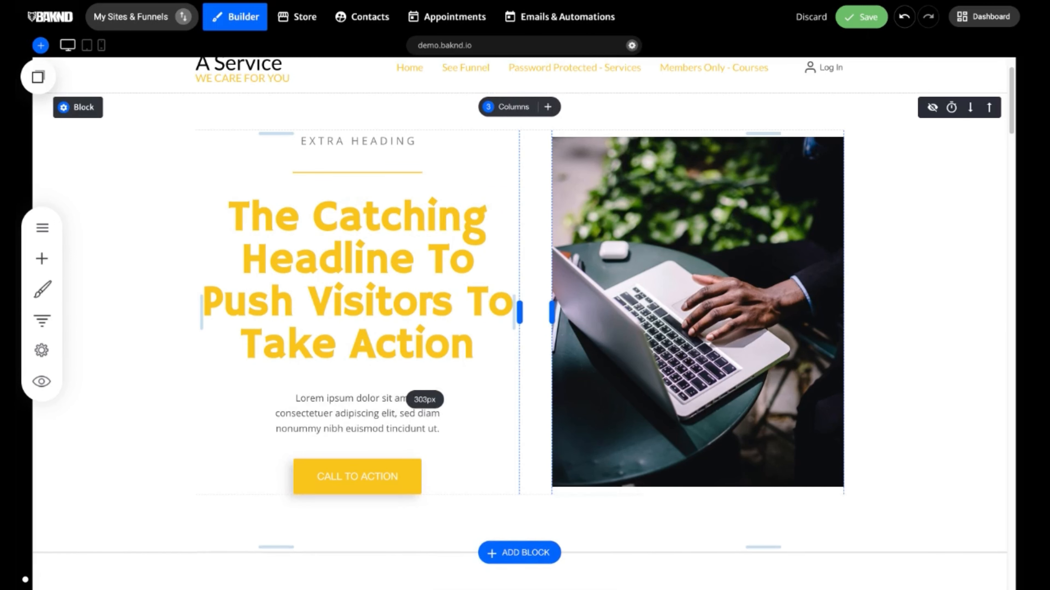
{"action": "left_click", "coordinate": [357, 280]}
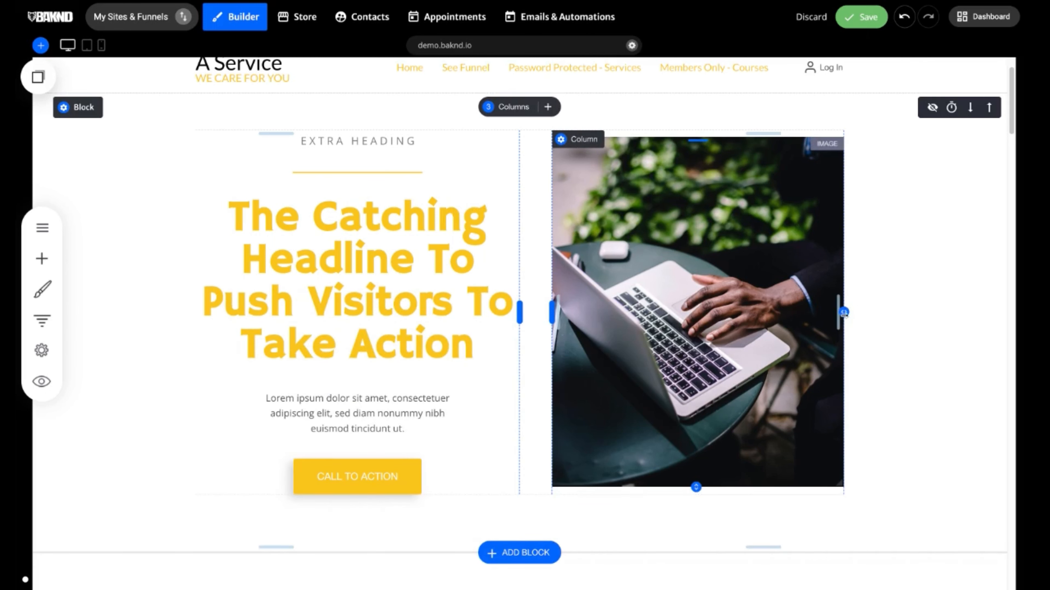
{"action": "left_click_drag", "start_coordinate": [843, 312], "coordinate": [755, 313]}
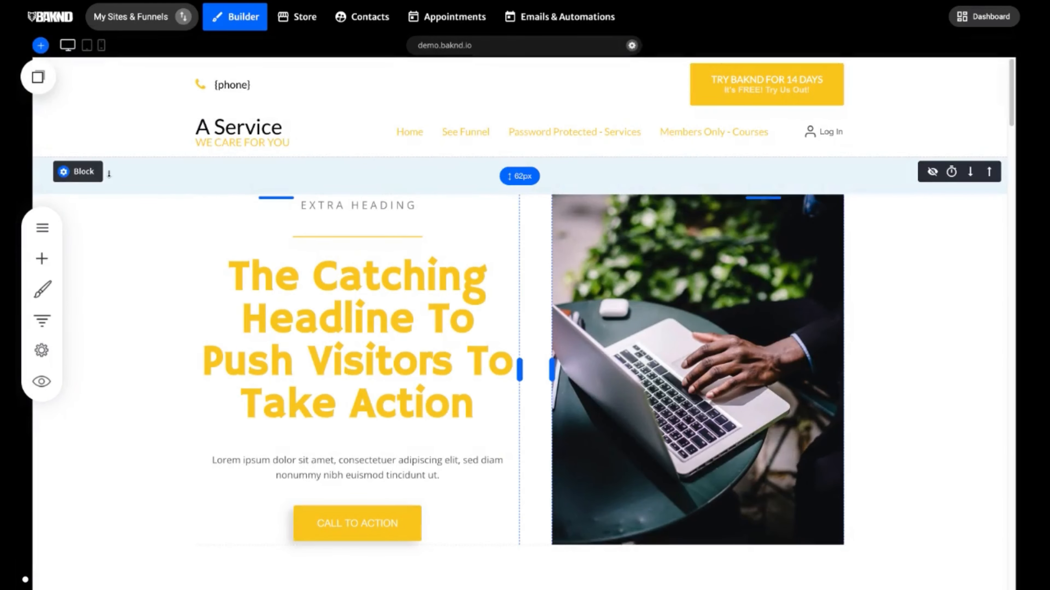
Step: Increase the hero block's top padding and set its bottom padding to 127px
{"action": "scroll", "scroll_direction": "down", "scroll_amount": 3}
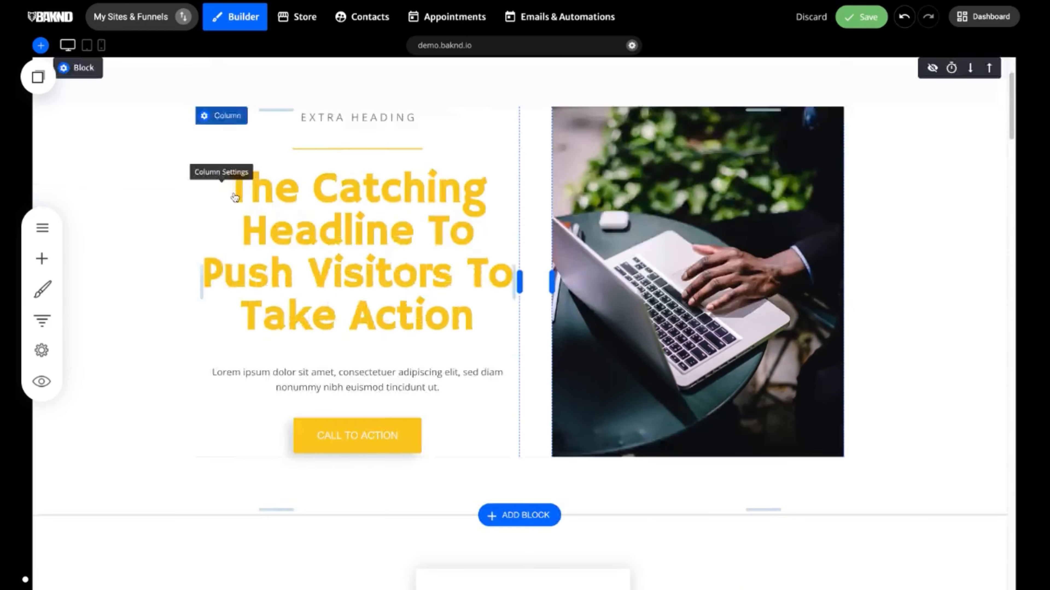
{"action": "scroll", "scroll_direction": "down", "scroll_amount": 3}
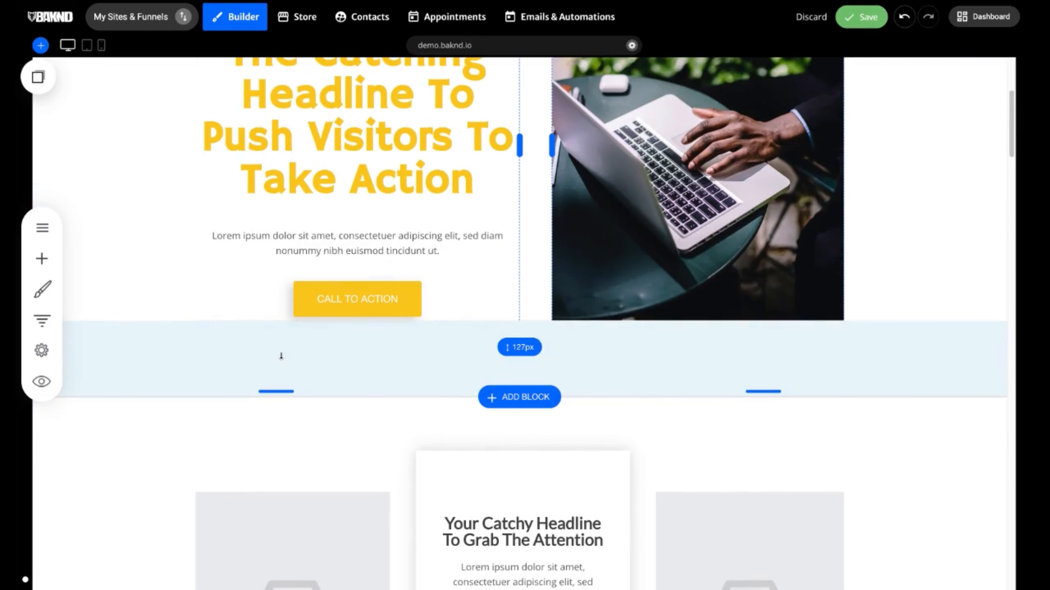
{"action": "mouse_move", "coordinate": [327, 338]}
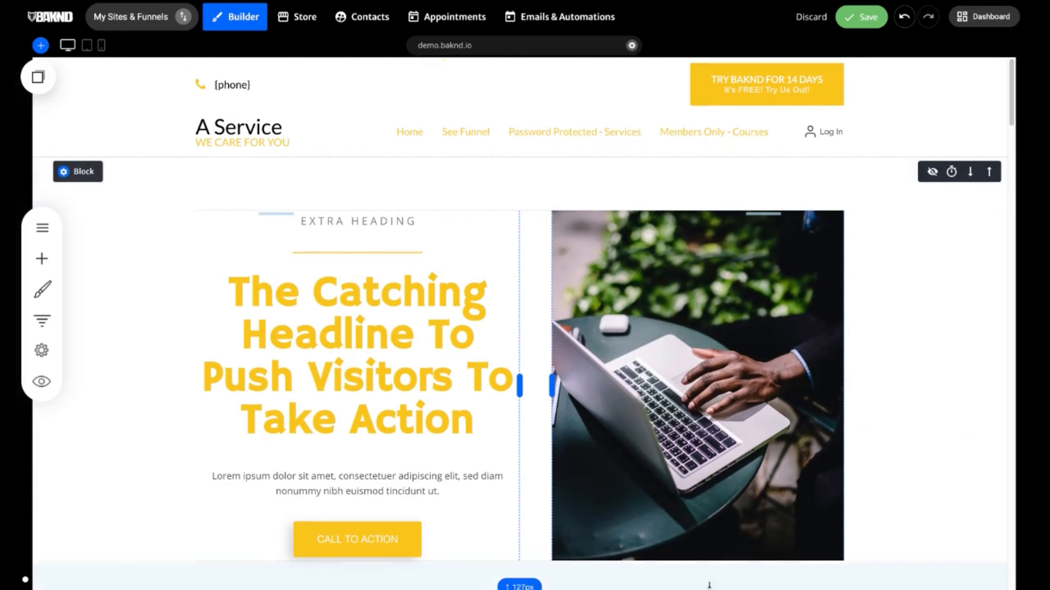
Step: Apply a light abstract background image to the hero via container settings, leaving Add Overlay off
{"action": "left_click", "coordinate": [65, 171]}
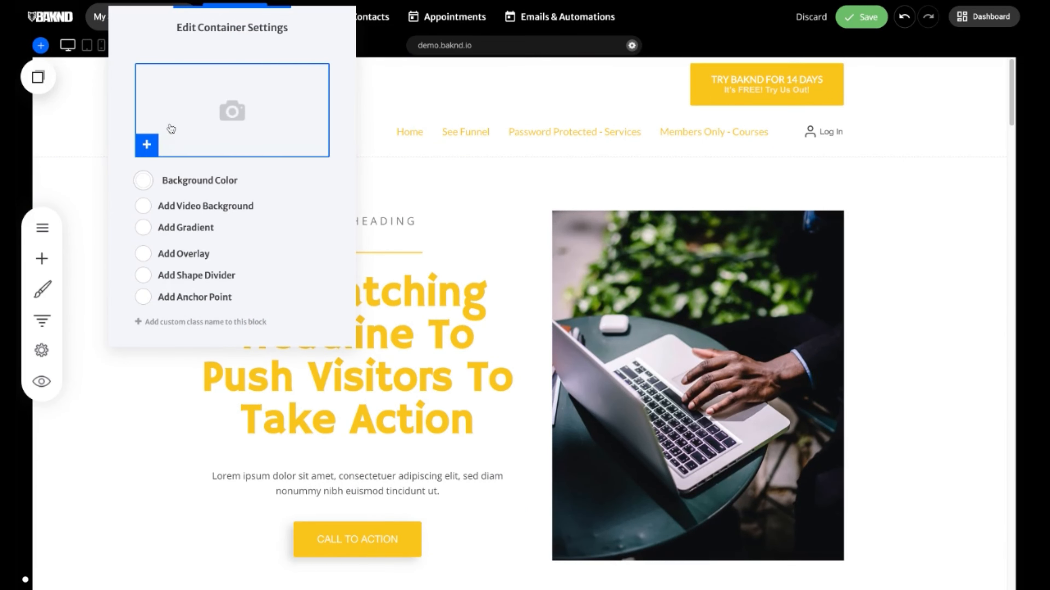
{"action": "left_click", "coordinate": [231, 110]}
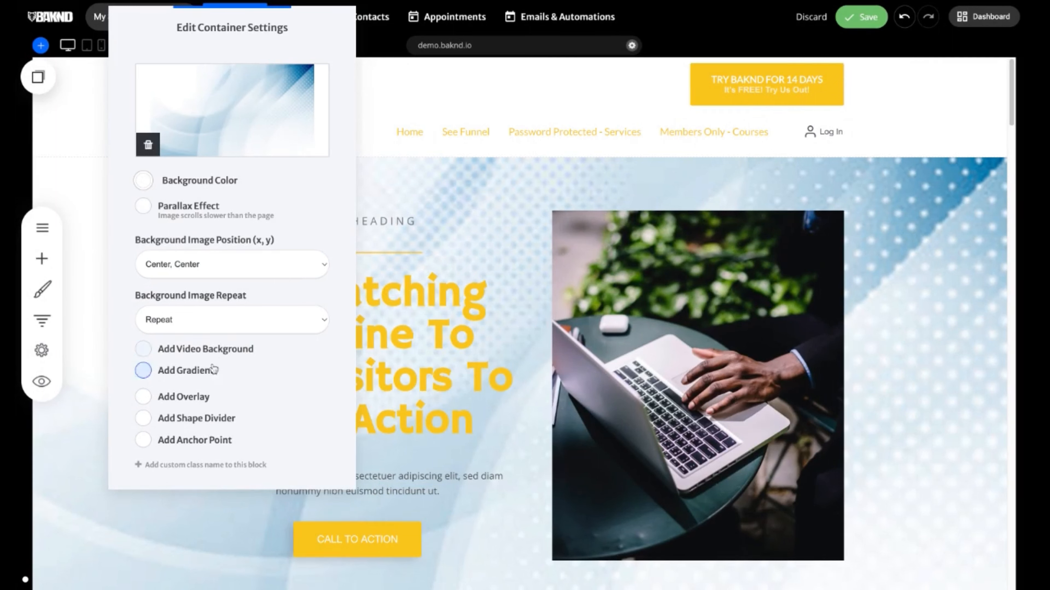
{"action": "left_click", "coordinate": [142, 396]}
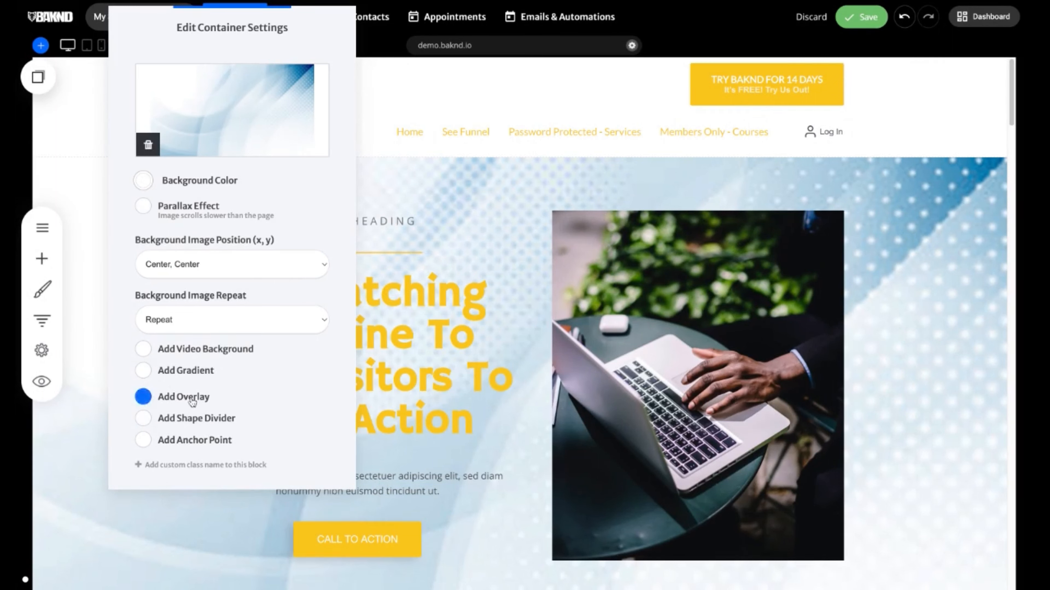
{"action": "left_click", "coordinate": [143, 397]}
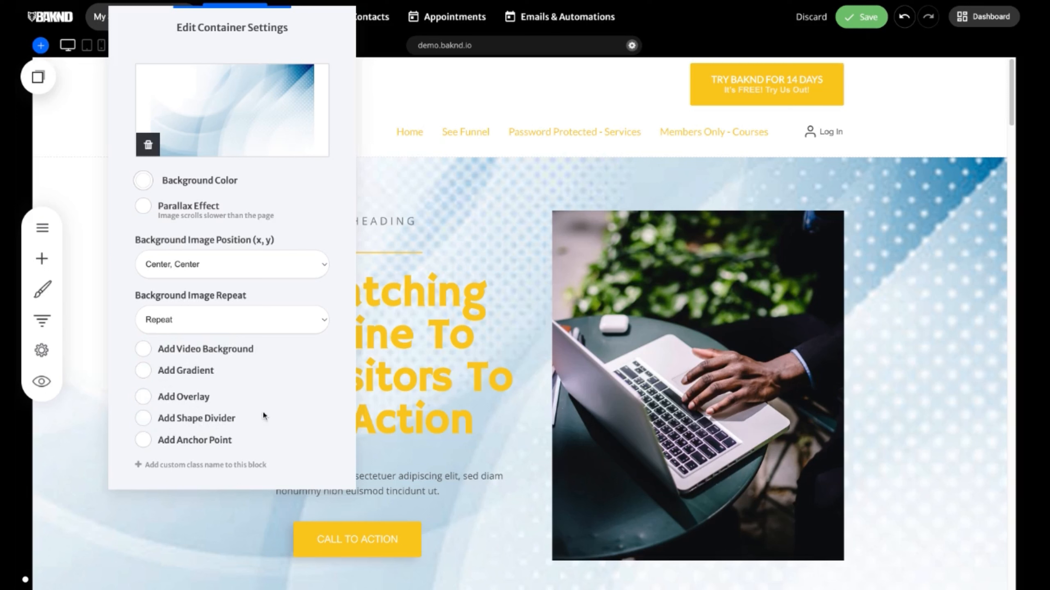
{"action": "mouse_move", "coordinate": [232, 445]}
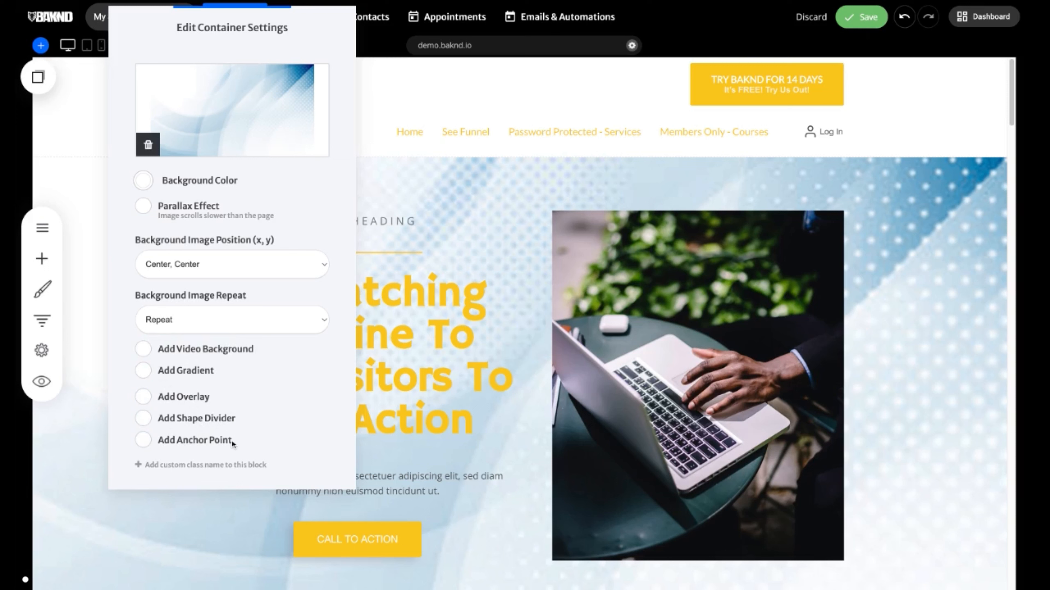
{"action": "mouse_move", "coordinate": [504, 319]}
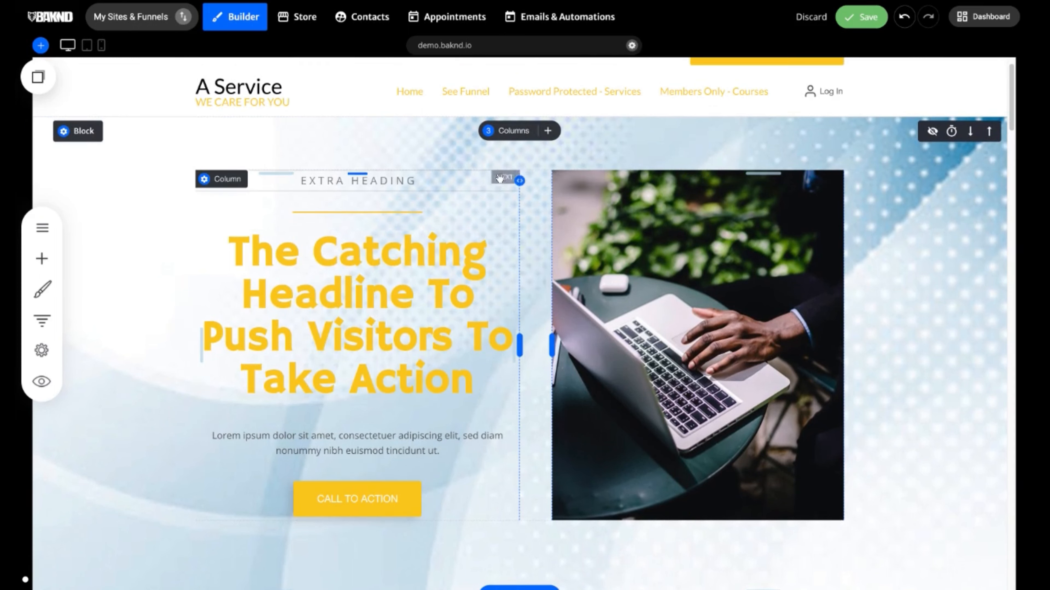
{"action": "mouse_move", "coordinate": [507, 131]}
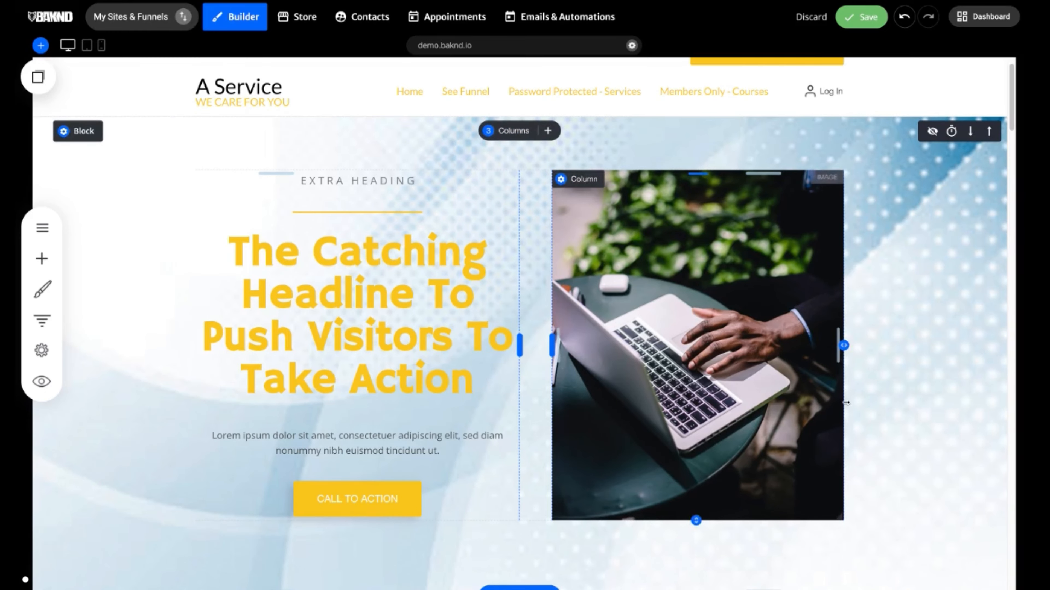
{"action": "scroll", "scroll_direction": "down", "scroll_amount": 3}
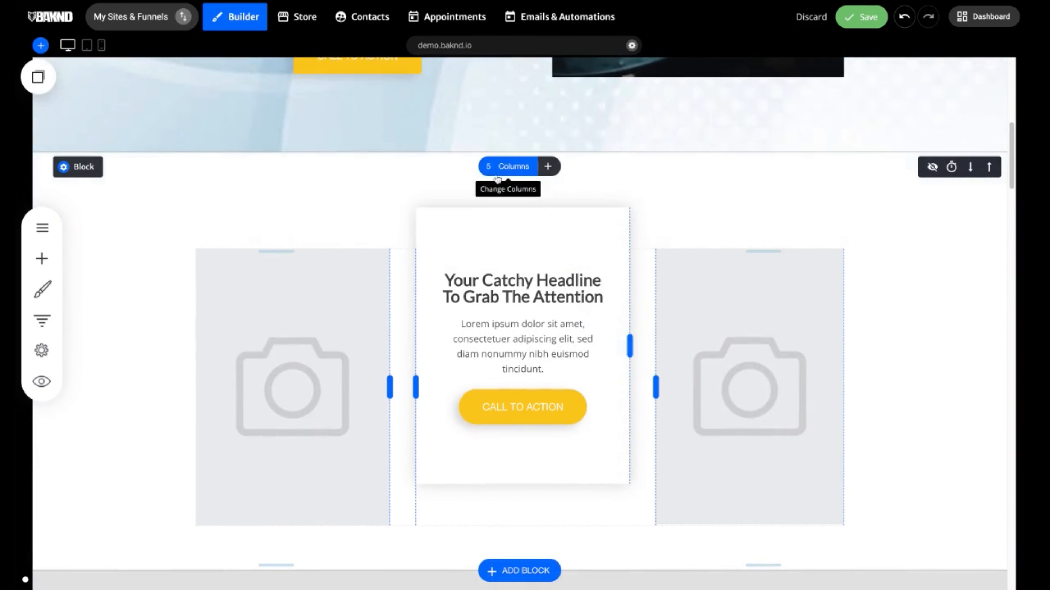
{"action": "left_click", "coordinate": [292, 389]}
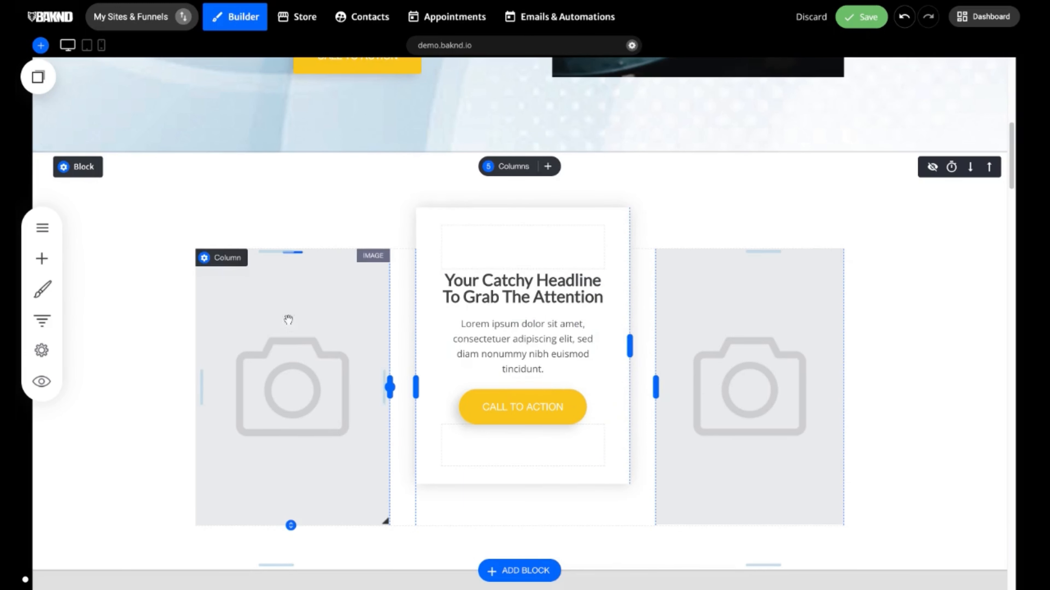
{"action": "mouse_move", "coordinate": [241, 305]}
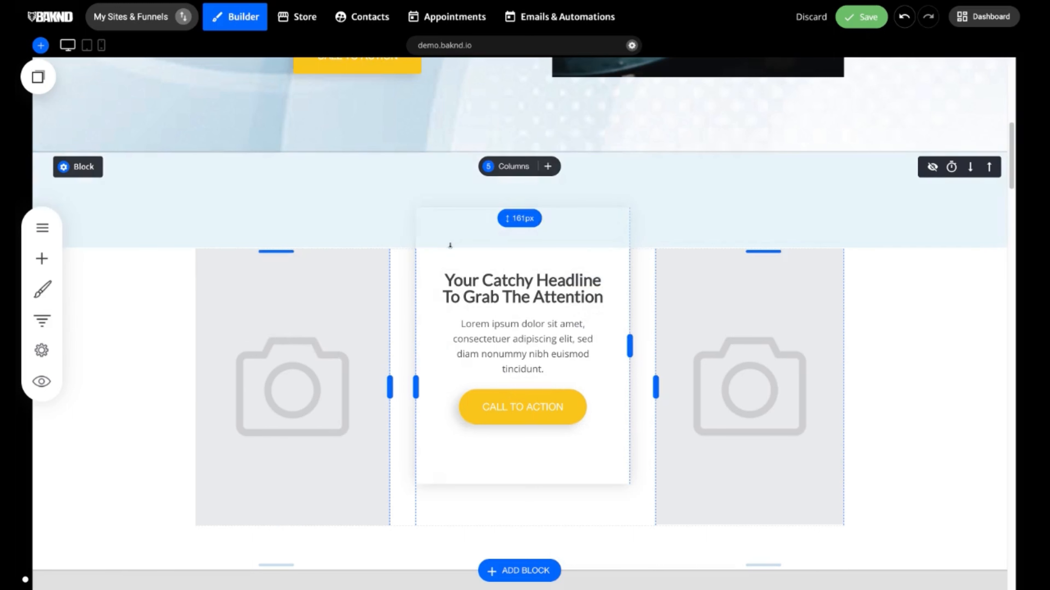
{"action": "mouse_move", "coordinate": [215, 265]}
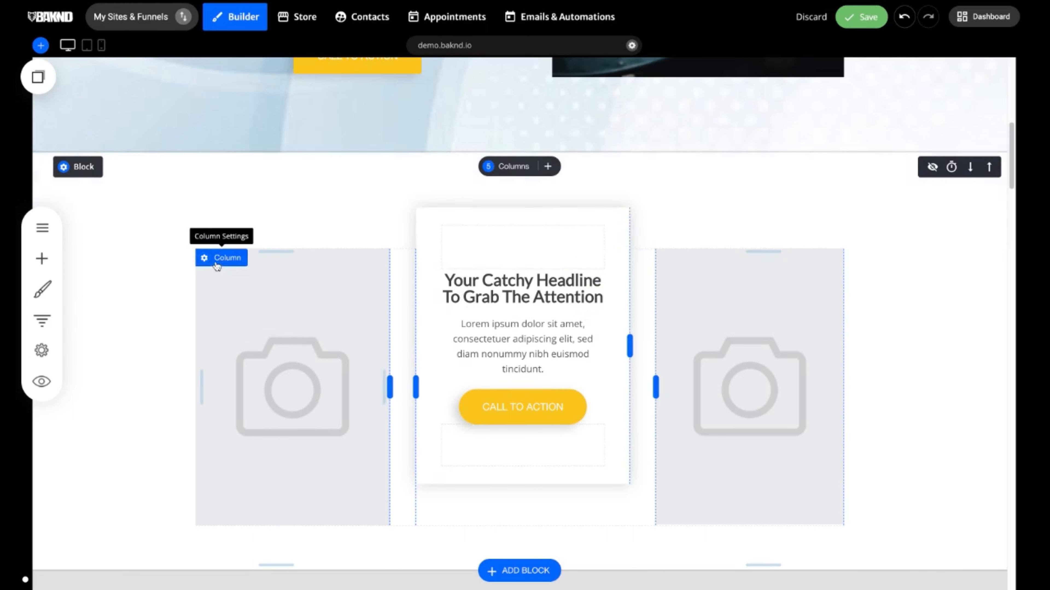
Step: Give the middle image column a negative Top Column Margin so it overlaps the hero
{"action": "left_click", "coordinate": [221, 258]}
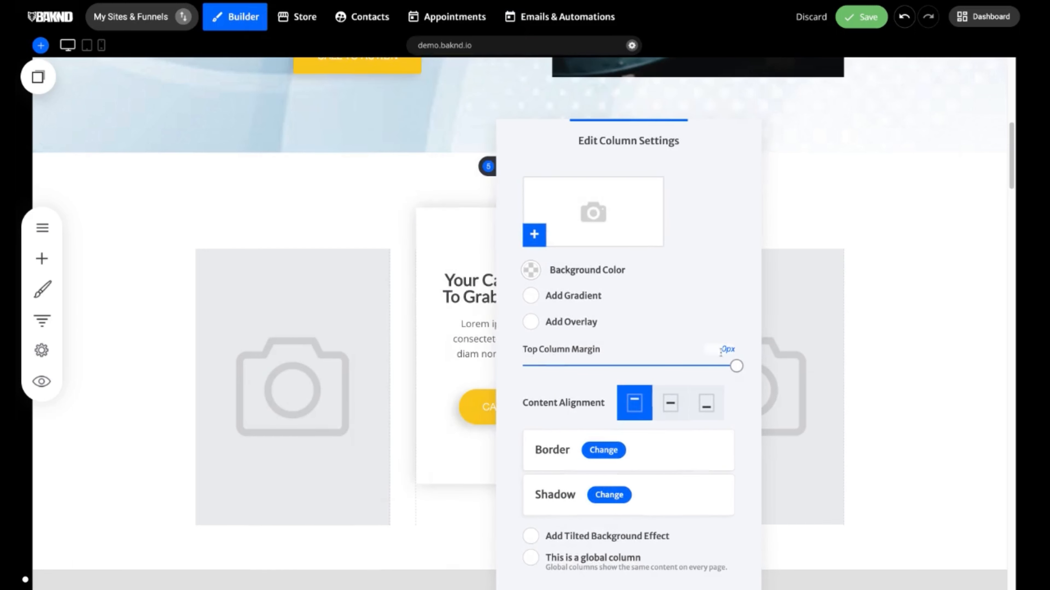
{"action": "left_click_drag", "start_coordinate": [736, 366], "coordinate": [641, 366]}
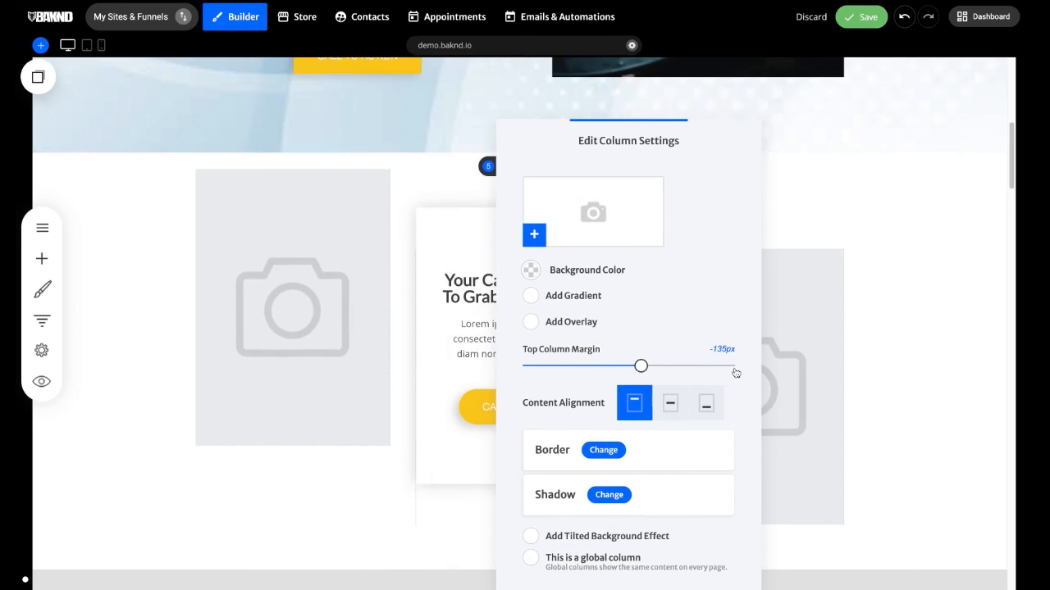
{"action": "left_click_drag", "start_coordinate": [641, 366], "coordinate": [736, 366]}
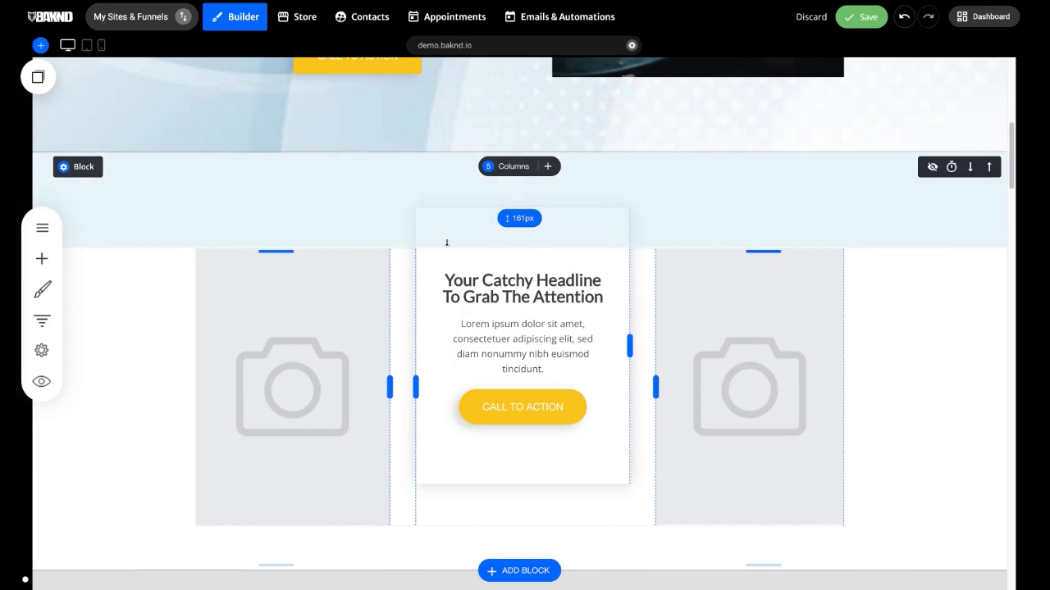
{"action": "mouse_move", "coordinate": [447, 229]}
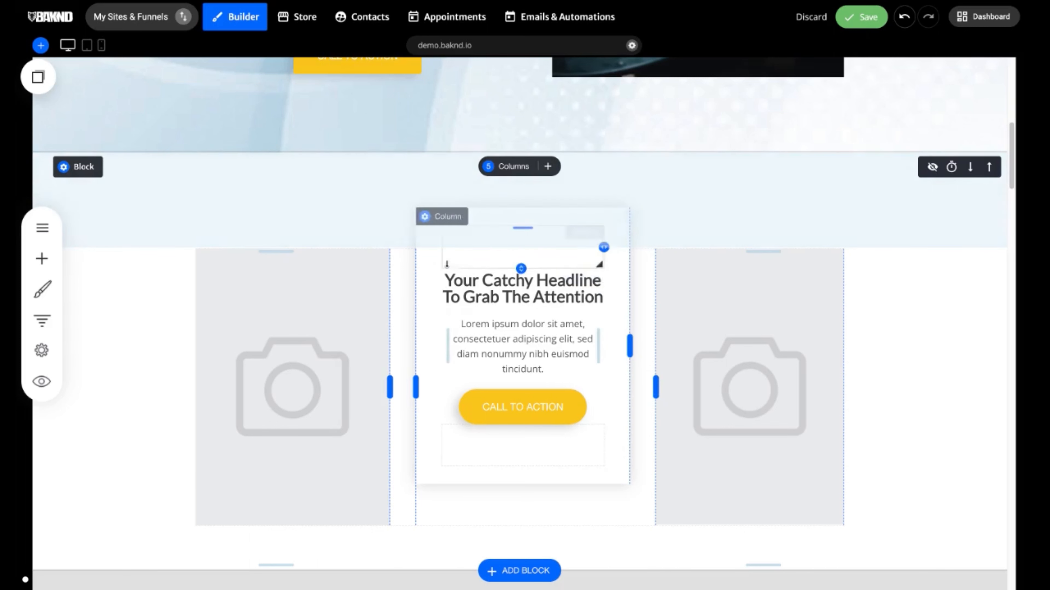
{"action": "left_click_drag", "start_coordinate": [521, 268], "coordinate": [521, 218]}
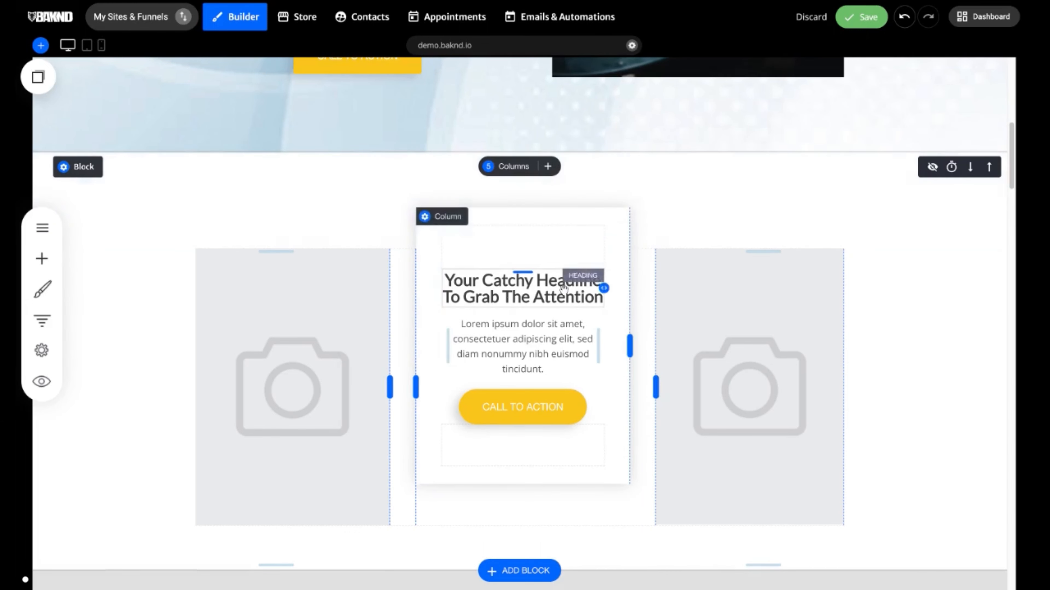
Step: Select the right image column and bring up its column settings for repositioning
{"action": "left_click", "coordinate": [424, 216]}
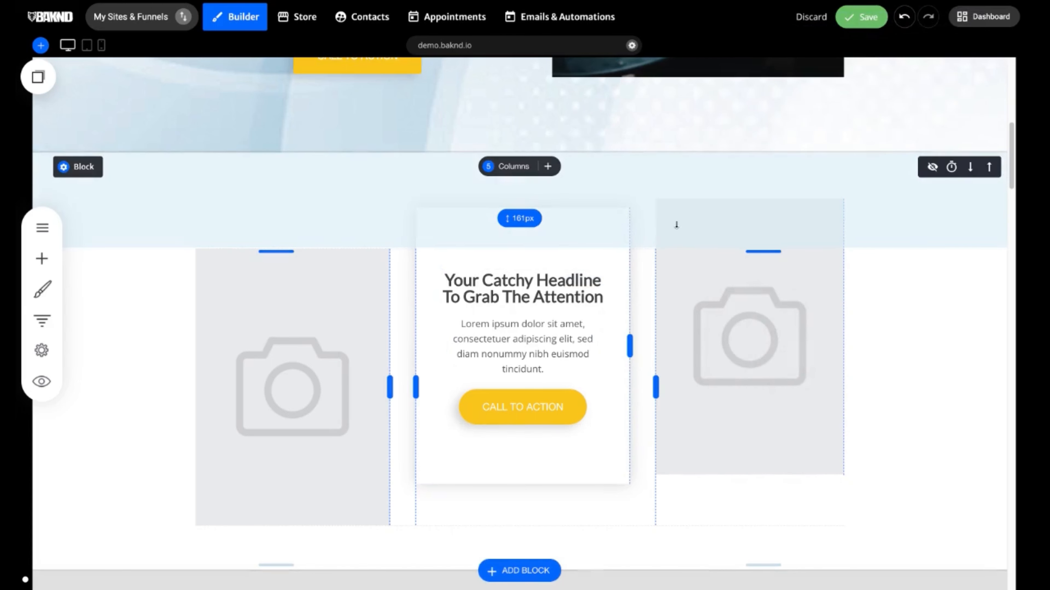
{"action": "mouse_move", "coordinate": [608, 242]}
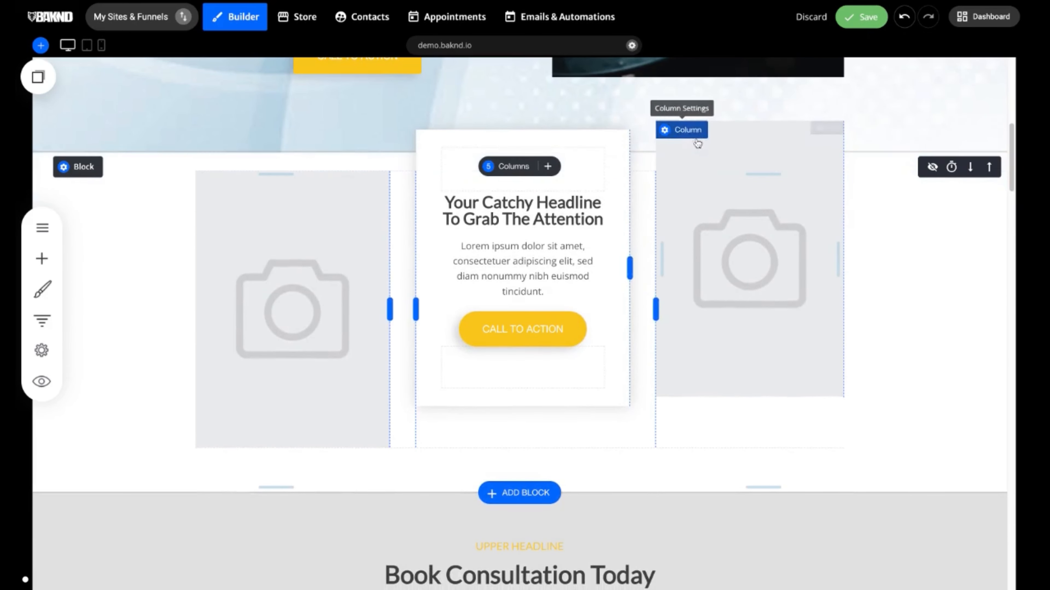
{"action": "left_click", "coordinate": [681, 130]}
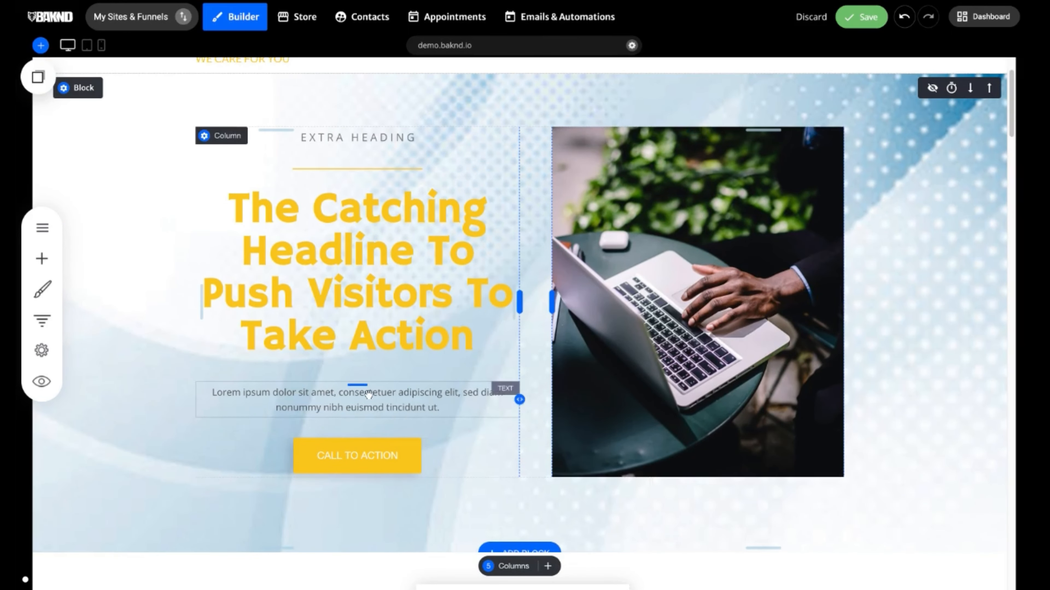
Step: Set the hero paragraph to font size 16 and left-align the paragraph, headline and extra heading
{"action": "left_click", "coordinate": [357, 400]}
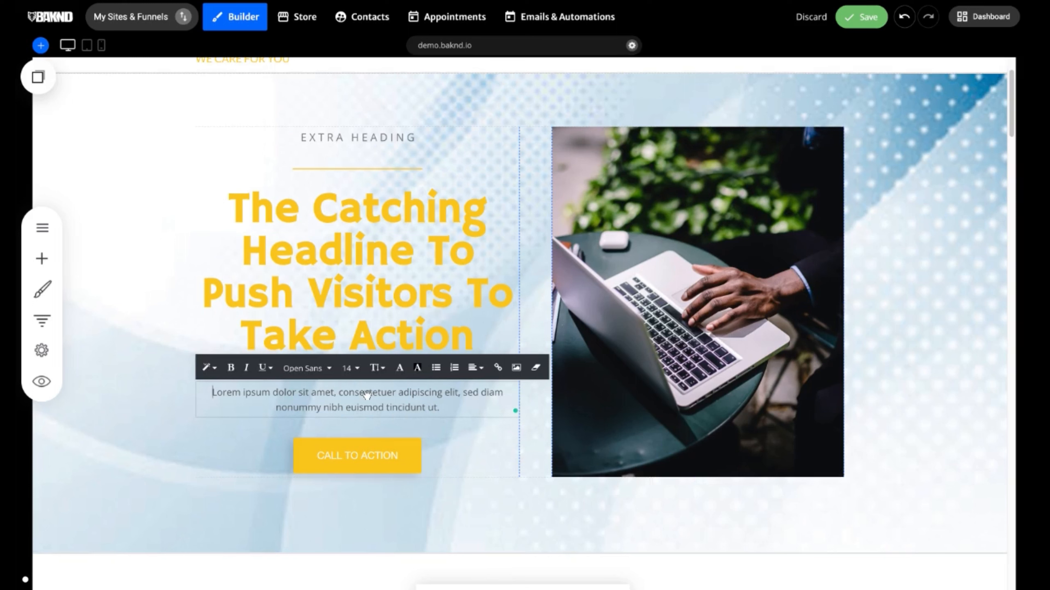
{"action": "left_click", "coordinate": [231, 367]}
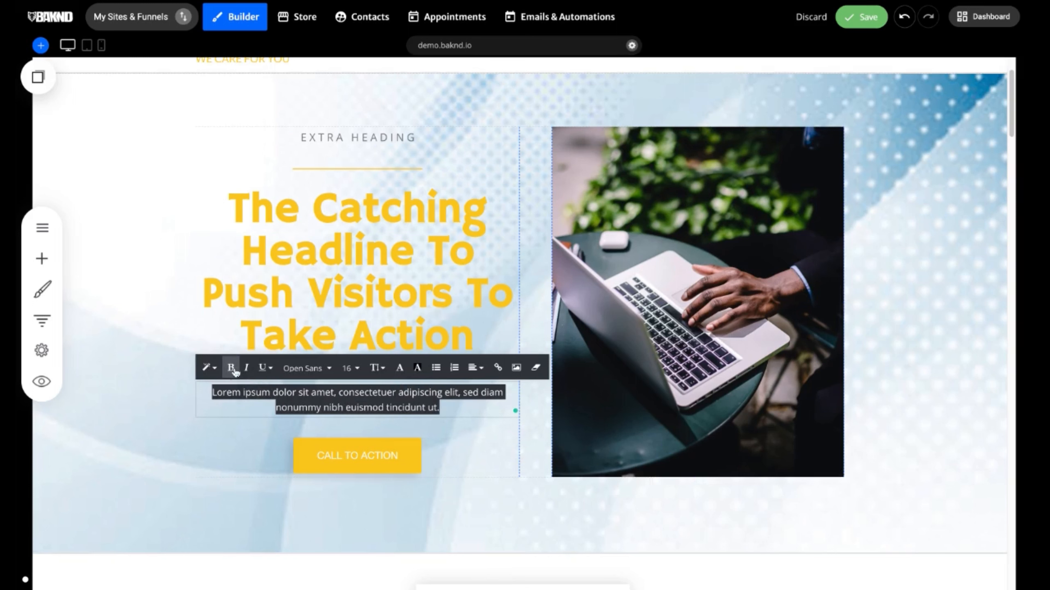
{"action": "left_click", "coordinate": [231, 367]}
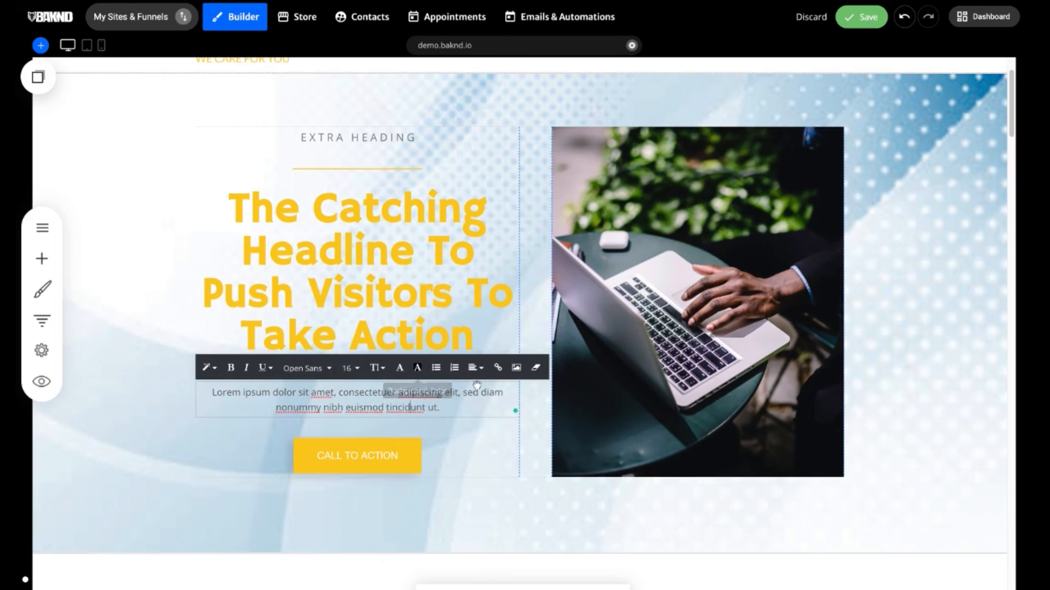
{"action": "left_click", "coordinate": [473, 367]}
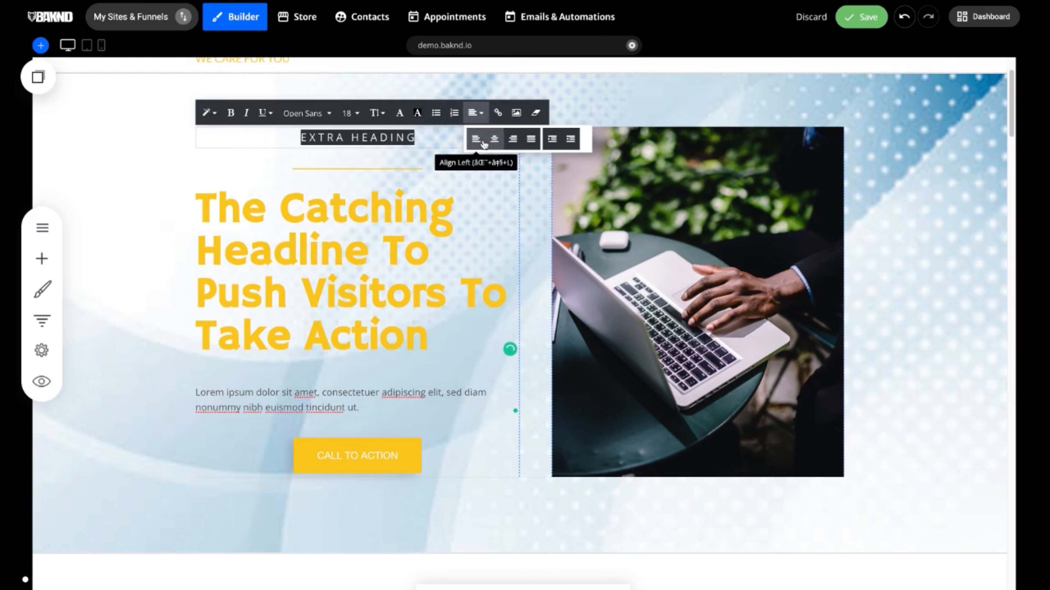
{"action": "left_click", "coordinate": [480, 138]}
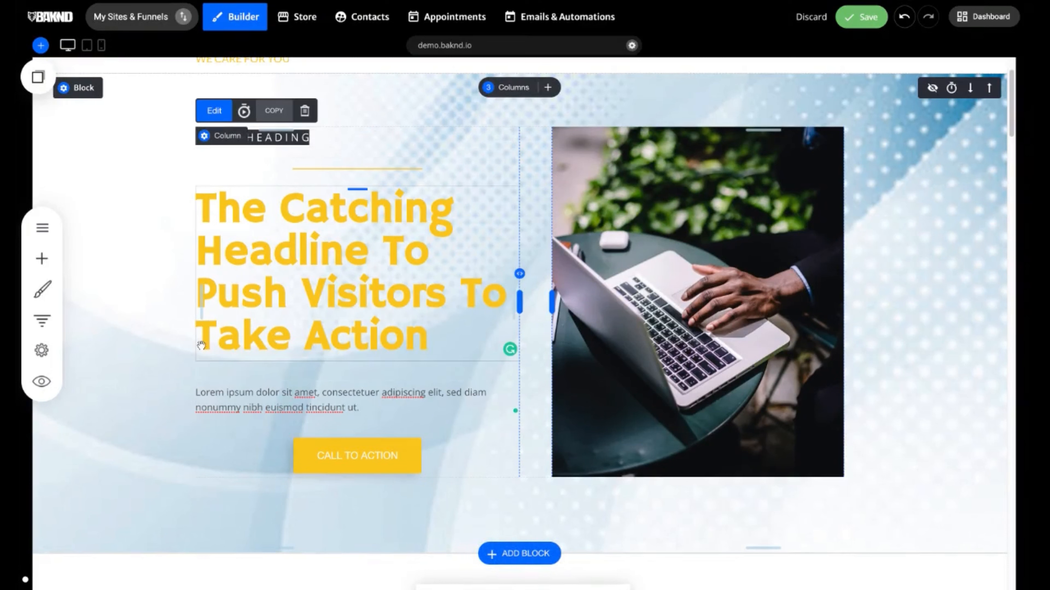
Step: Bring up the widget library and scroll to the QUIZ/SURVEY widget
{"action": "left_click", "coordinate": [41, 259]}
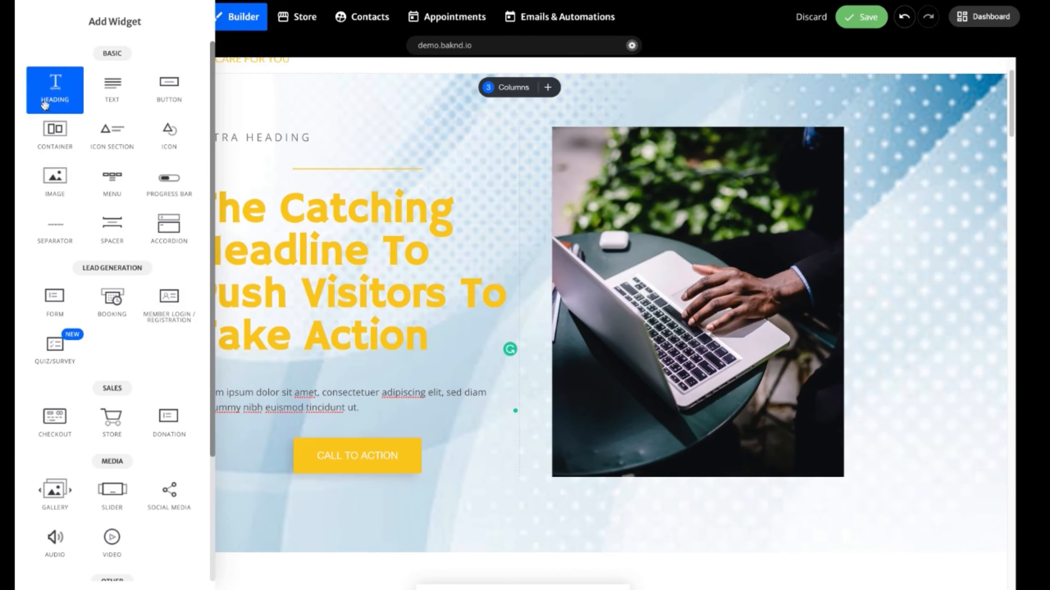
{"action": "scroll", "scroll_direction": "down", "scroll_amount": 3}
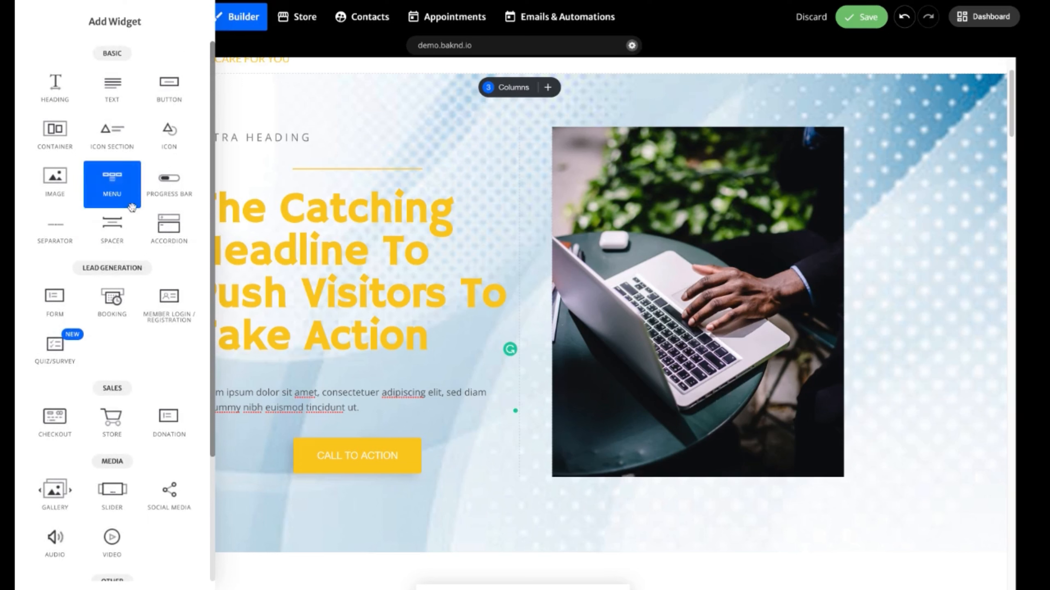
{"action": "mouse_move", "coordinate": [169, 184]}
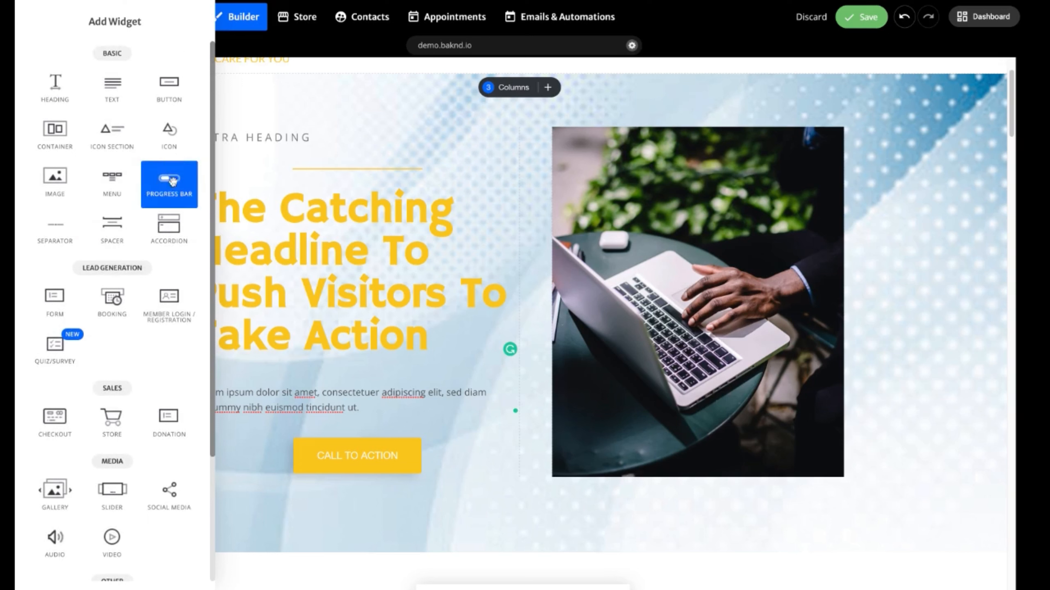
{"action": "mouse_move", "coordinate": [54, 351]}
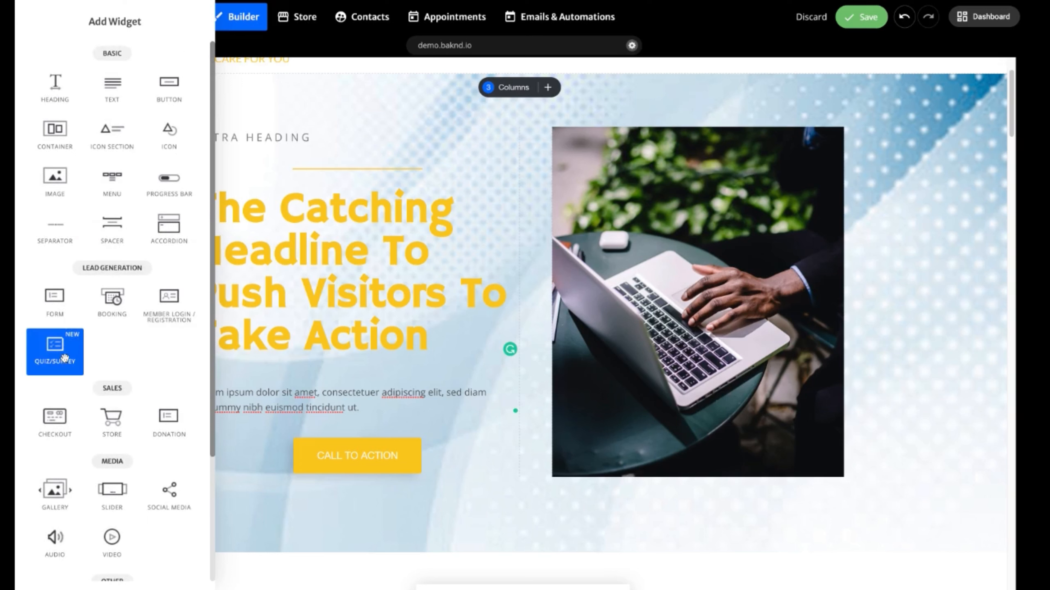
{"action": "mouse_move", "coordinate": [111, 424]}
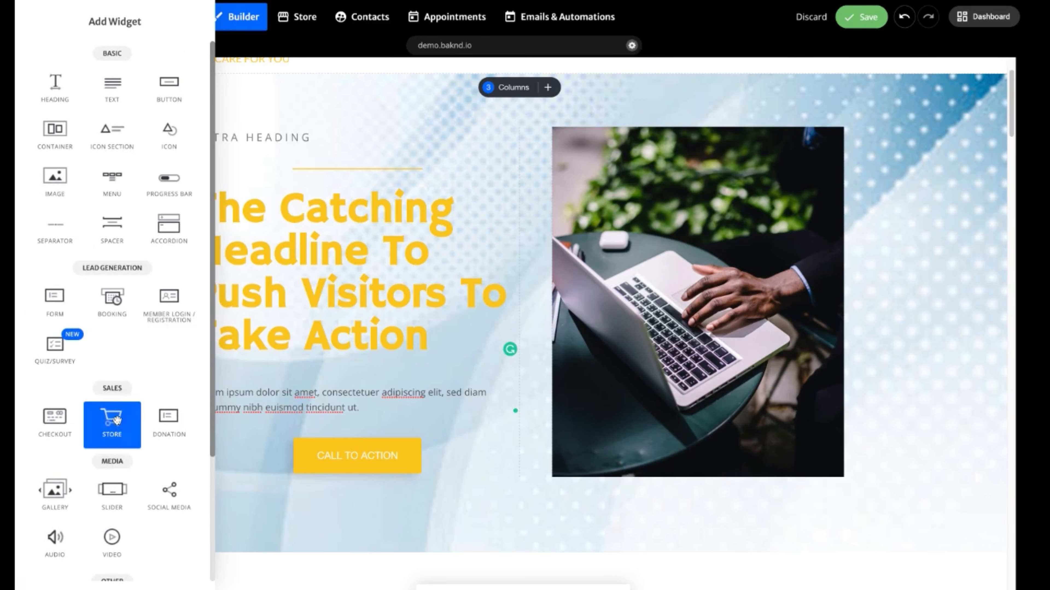
{"action": "scroll", "scroll_direction": "down", "scroll_amount": 3}
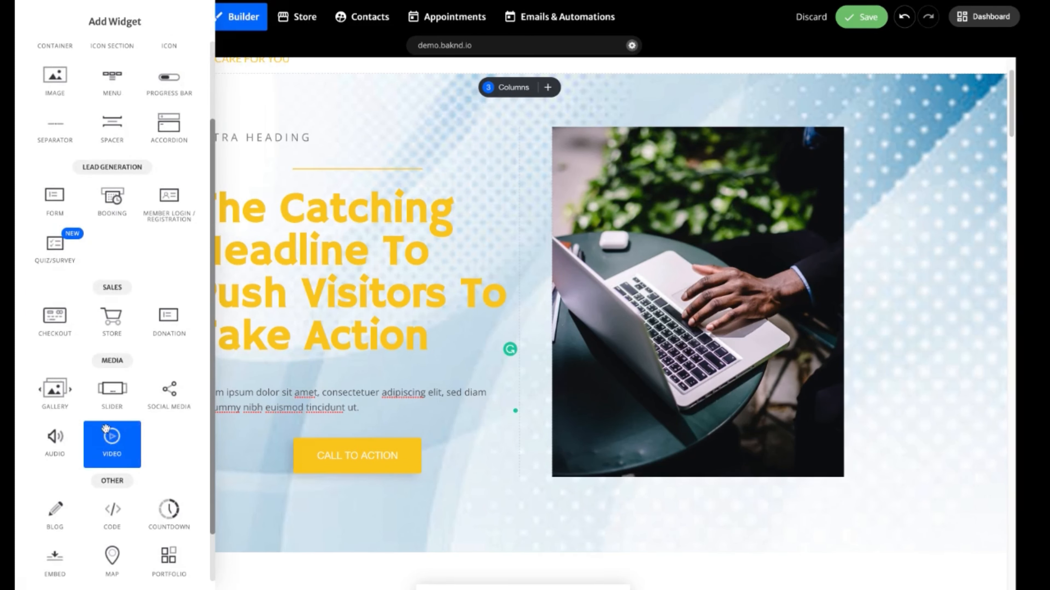
{"action": "mouse_move", "coordinate": [169, 512]}
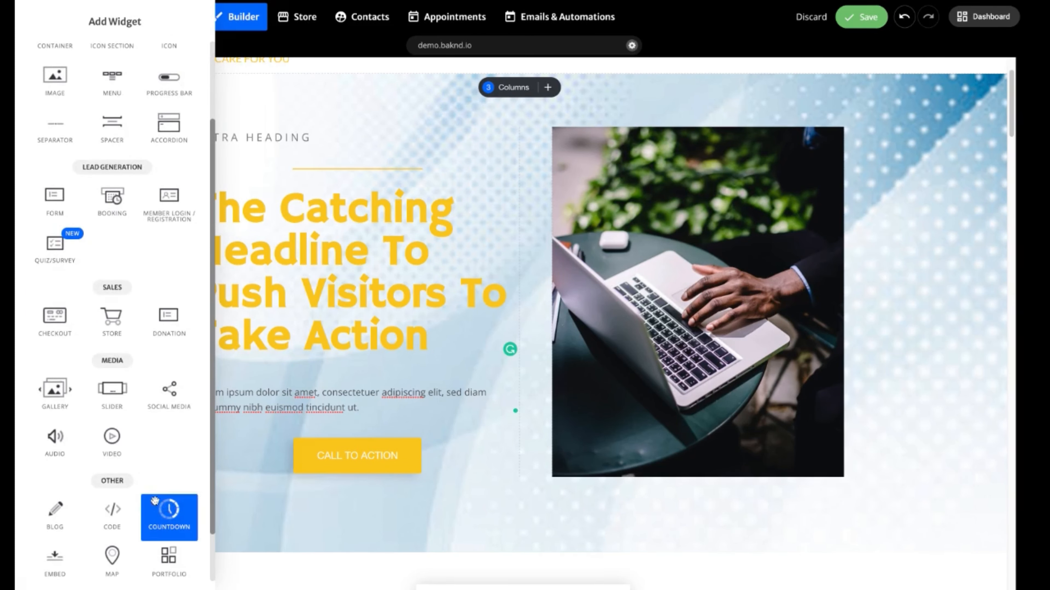
{"action": "mouse_move", "coordinate": [112, 396]}
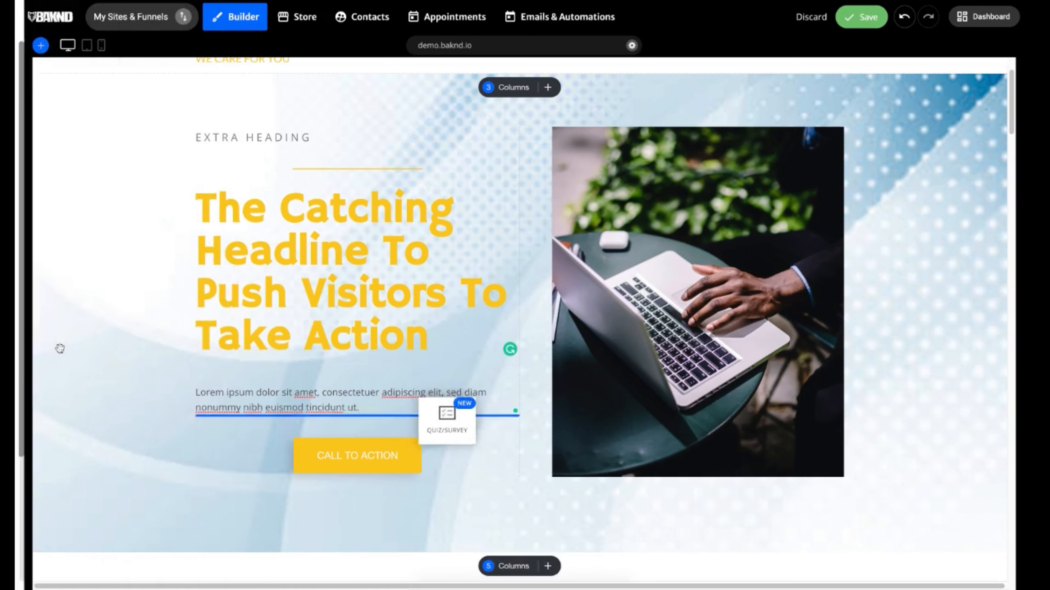
Step: Place the Quiz/Survey widget in the hero just below the paragraph text
{"action": "left_click", "coordinate": [446, 418]}
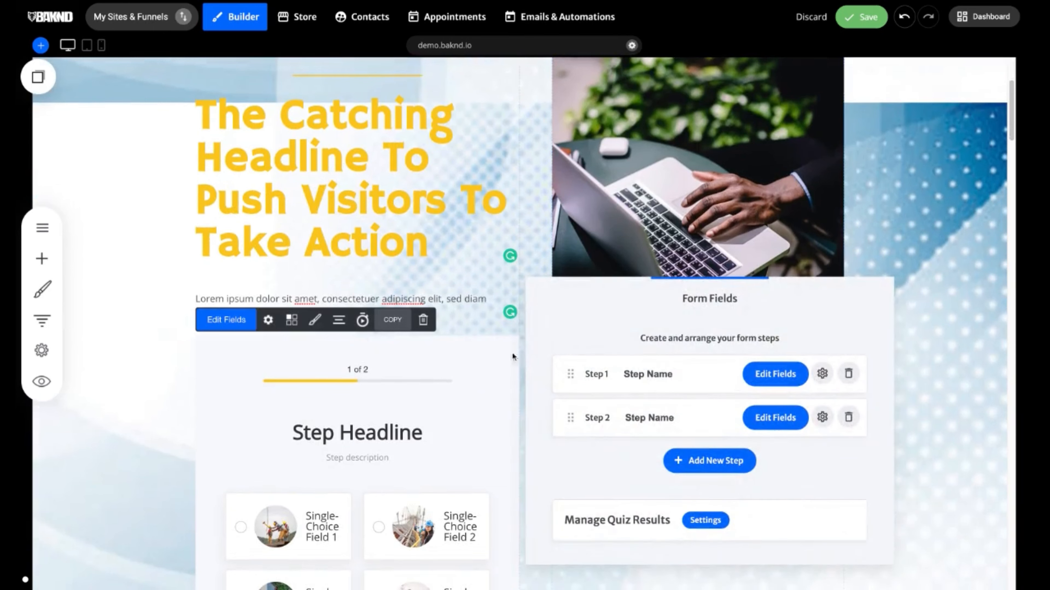
{"action": "mouse_move", "coordinate": [420, 355]}
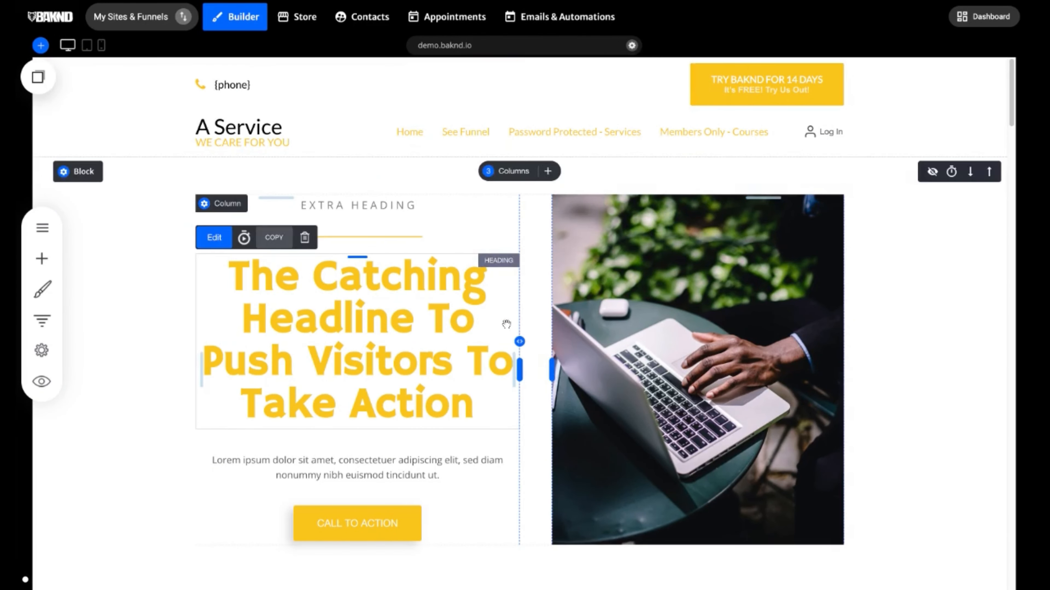
Step: Scroll below the hero and bring up the ready-made block library via ADD BLOCK
{"action": "scroll", "scroll_direction": "down", "scroll_amount": 3}
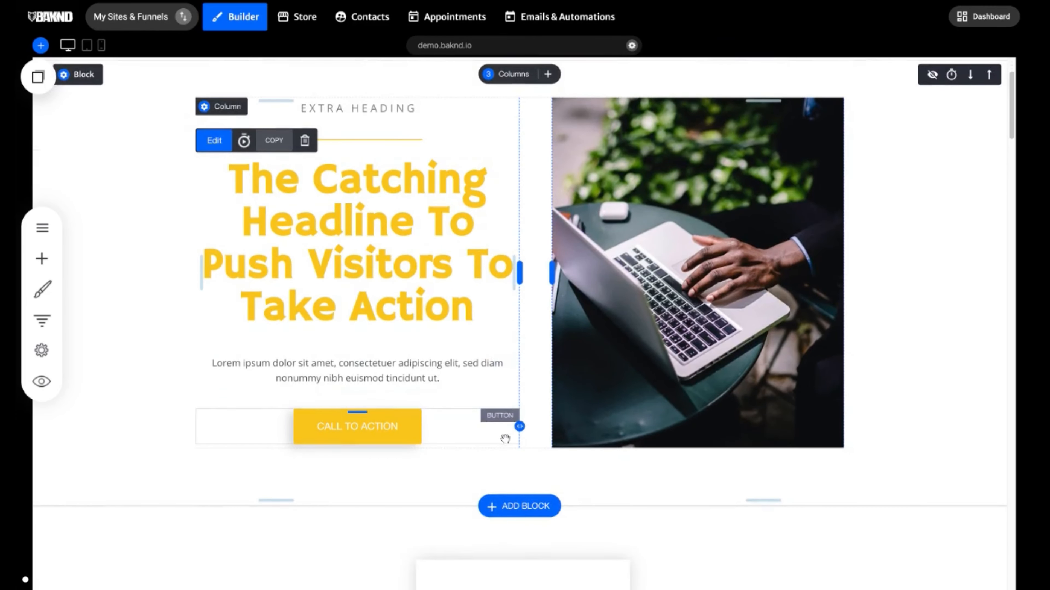
{"action": "scroll", "scroll_direction": "down", "scroll_amount": 3}
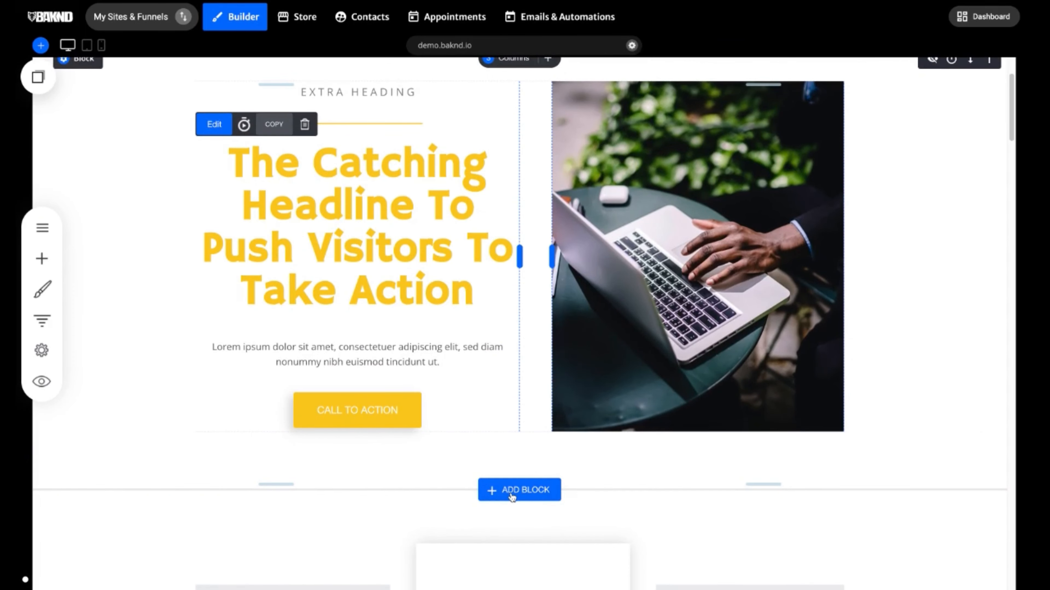
{"action": "left_click", "coordinate": [519, 489]}
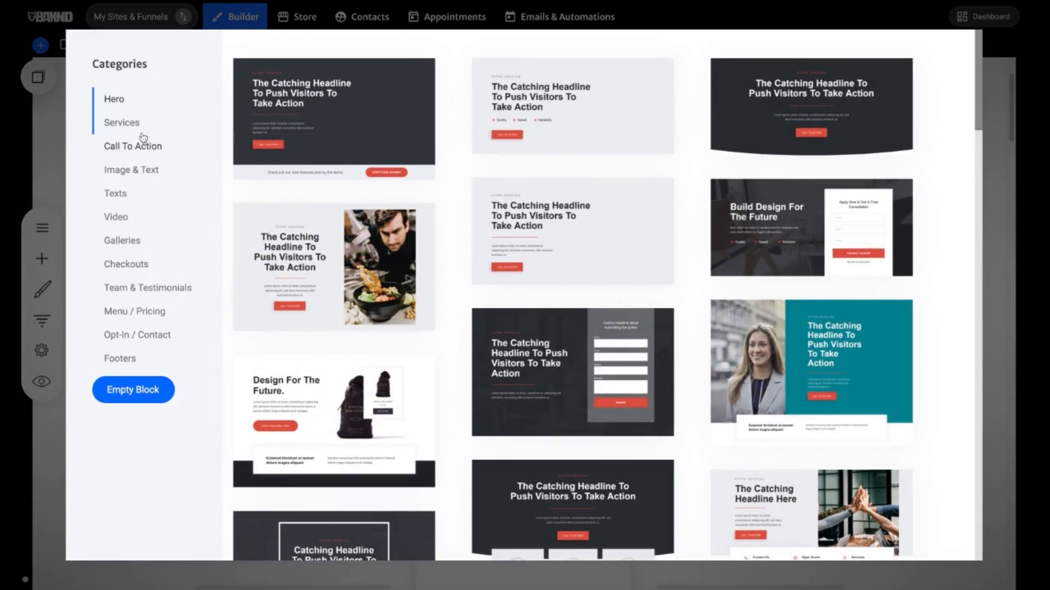
Step: Browse Call To Action, Image & Text, Texts, Team & Testimonials and Menu / Pricing, then insert the chosen block
{"action": "left_click", "coordinate": [132, 146]}
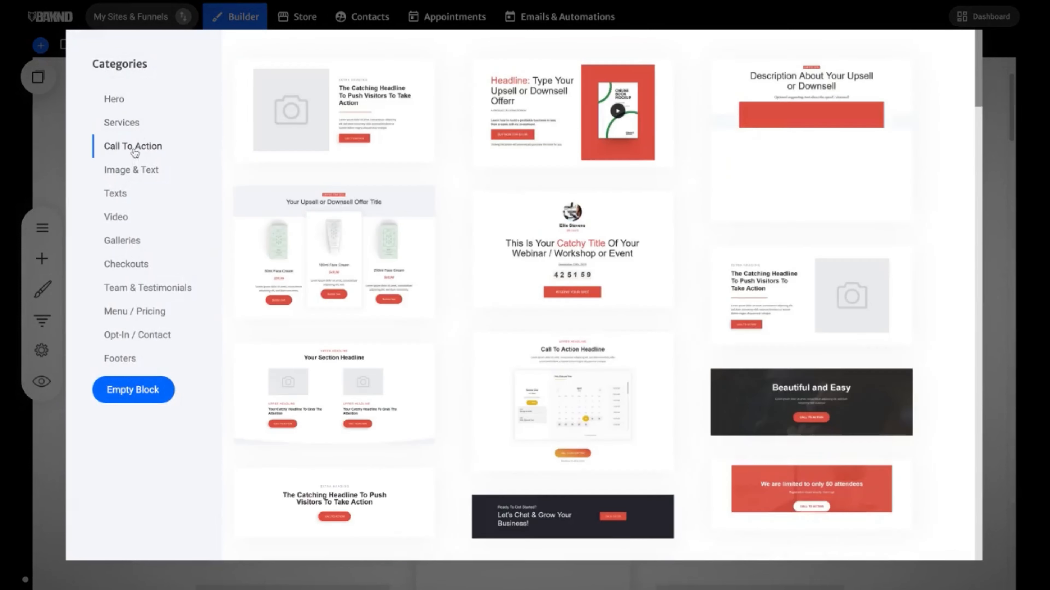
{"action": "left_click", "coordinate": [132, 170]}
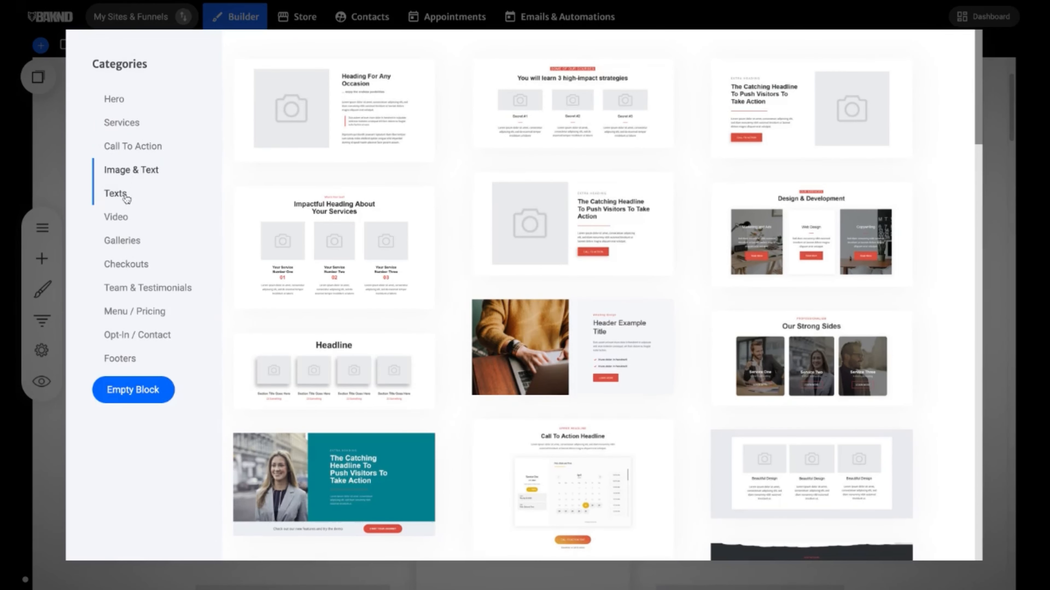
{"action": "left_click", "coordinate": [115, 193]}
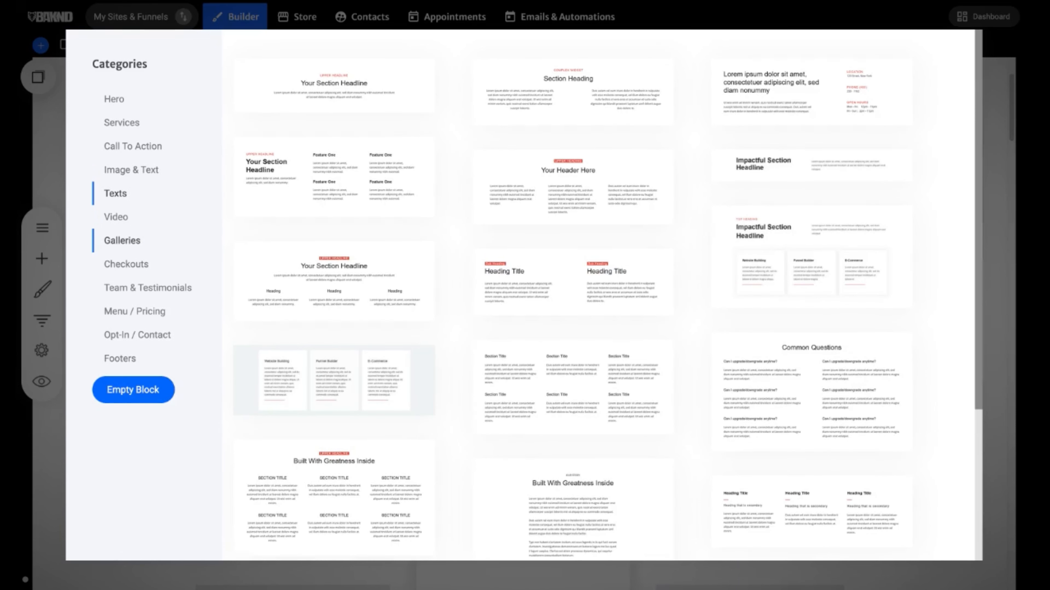
{"action": "left_click", "coordinate": [148, 287]}
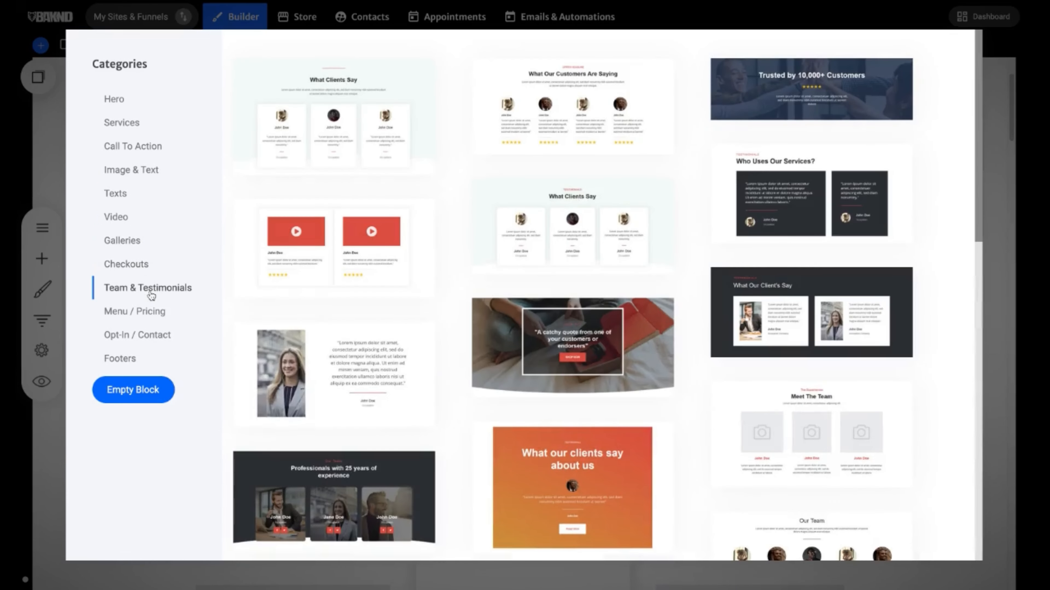
{"action": "left_click", "coordinate": [134, 311]}
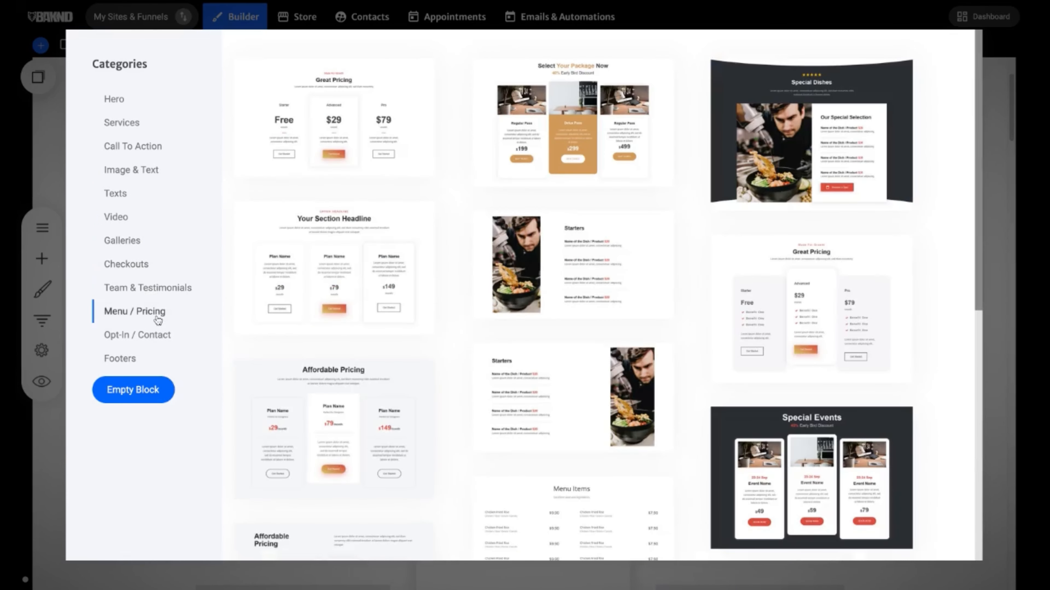
{"action": "left_click", "coordinate": [122, 241]}
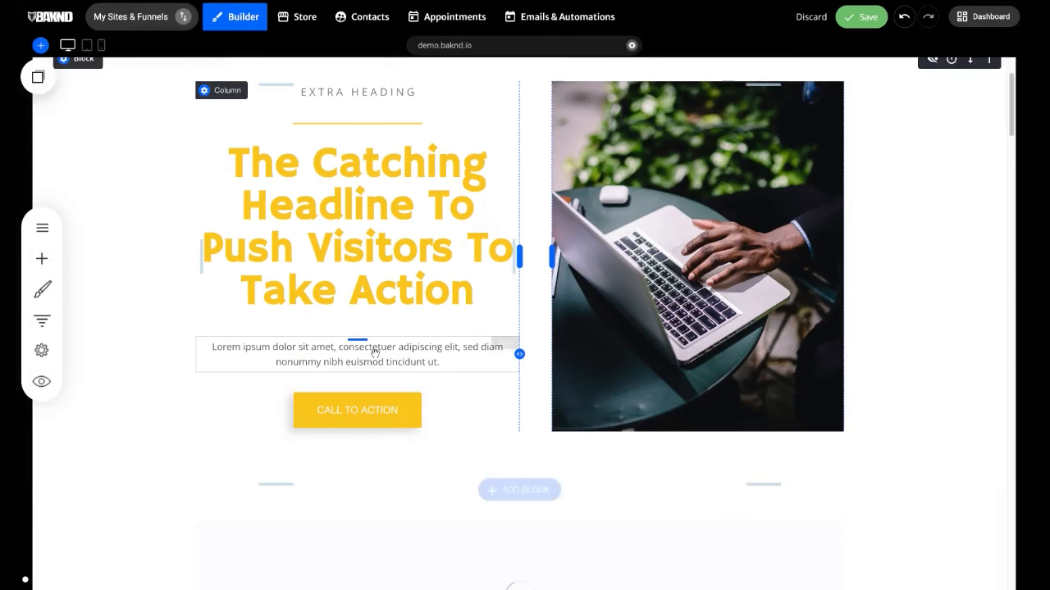
Step: Save the landing page with the new four-image-card headline block kept below the hero
{"action": "scroll", "scroll_direction": "down", "scroll_amount": 3}
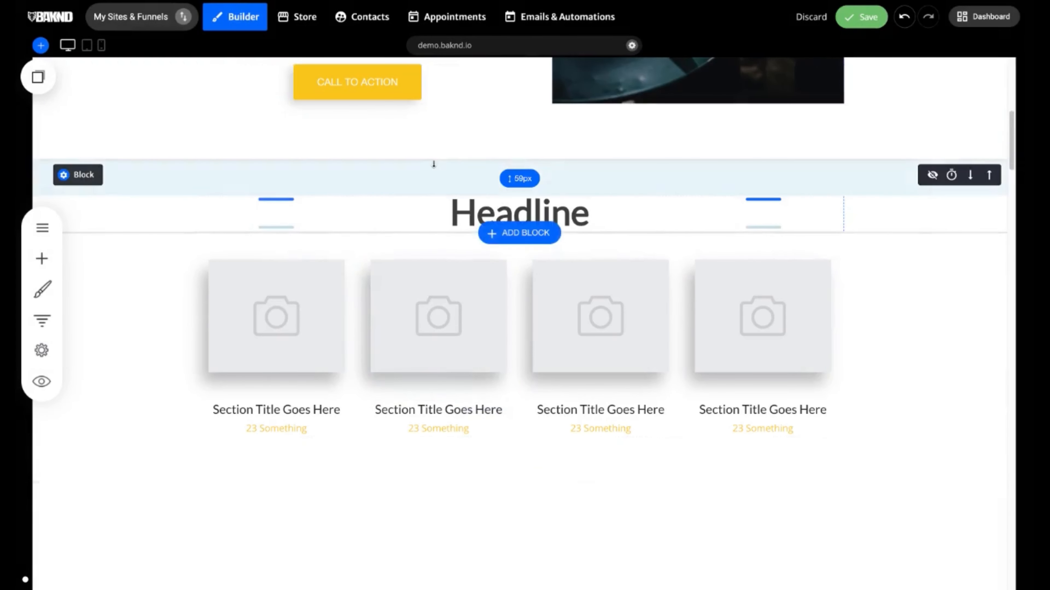
{"action": "left_click", "coordinate": [78, 175]}
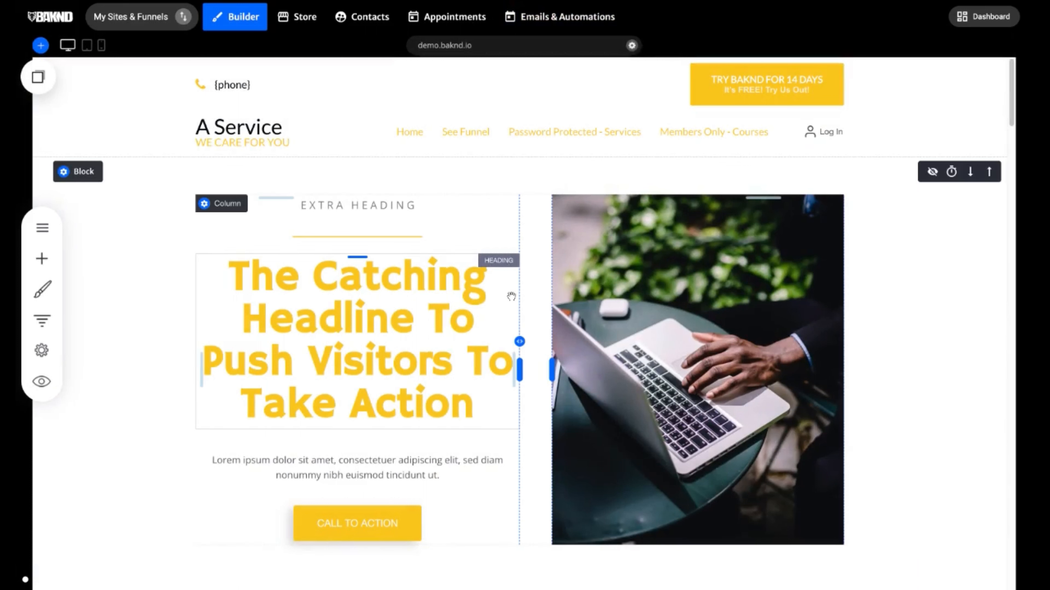
{"action": "mouse_move", "coordinate": [498, 295]}
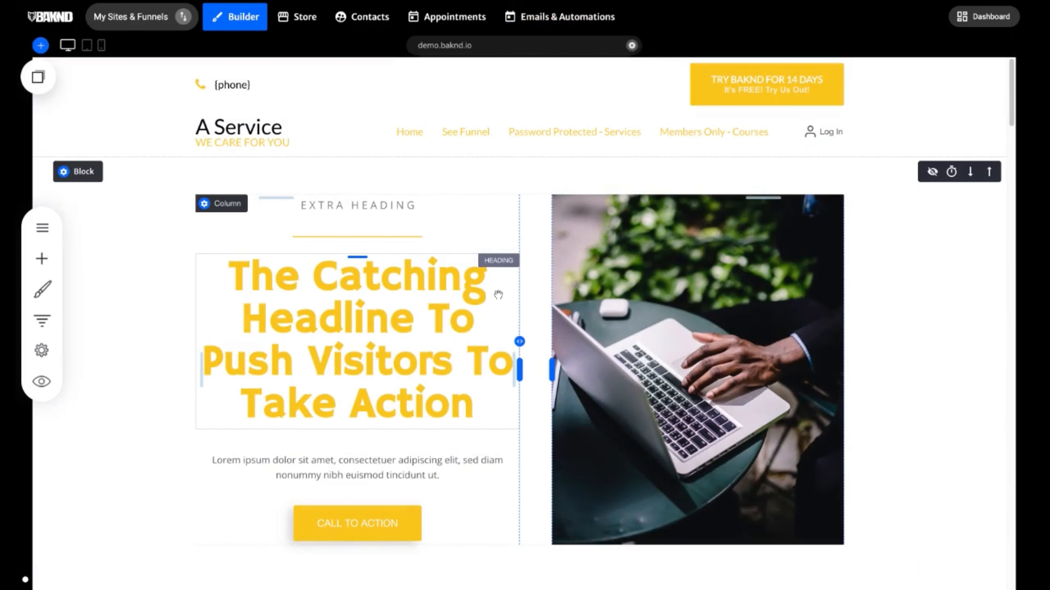
{"action": "mouse_move", "coordinate": [397, 273]}
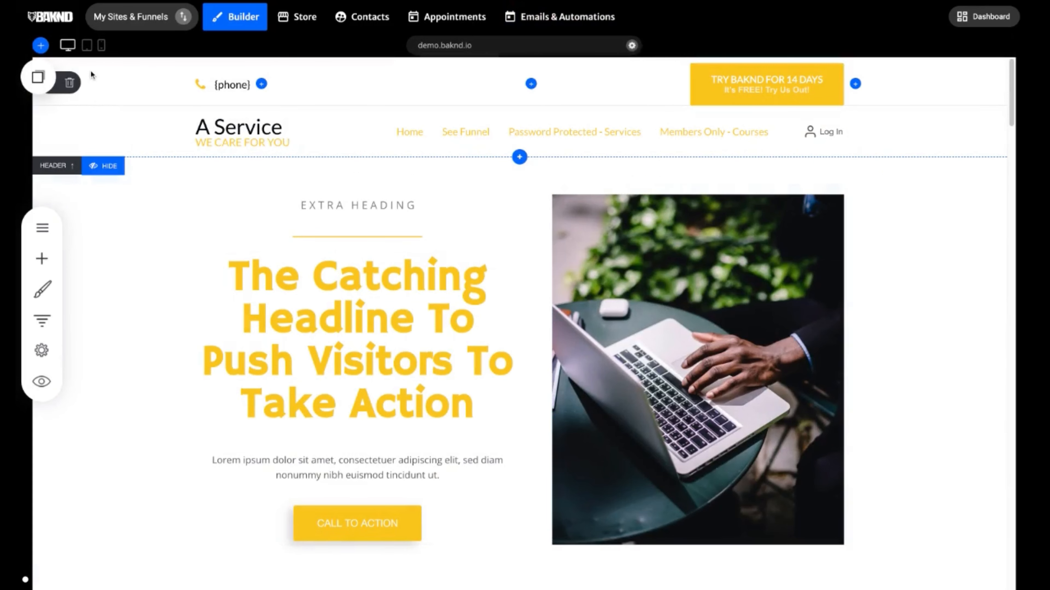
Step: Switch the page preview from tablet width to the stacked mobile phone layout
{"action": "left_click", "coordinate": [87, 45]}
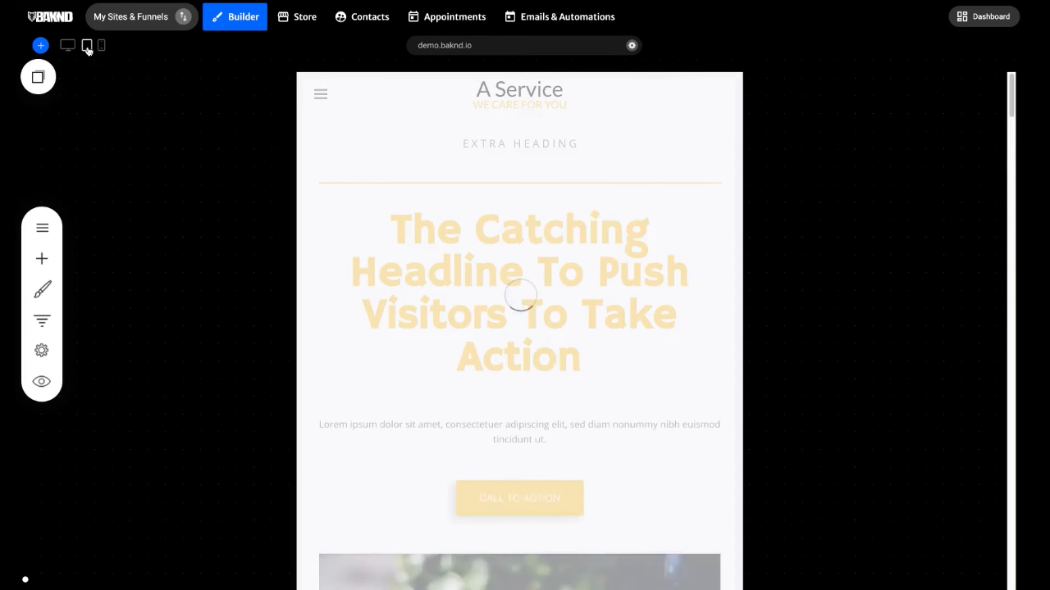
{"action": "scroll", "scroll_direction": "down", "scroll_amount": 3}
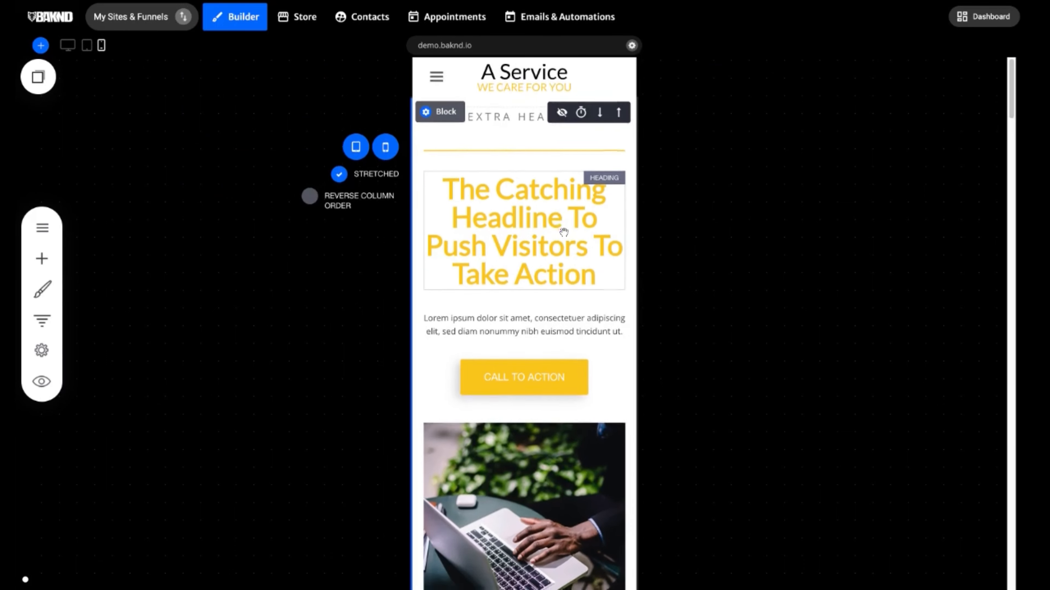
{"action": "scroll", "scroll_direction": "down", "scroll_amount": 3}
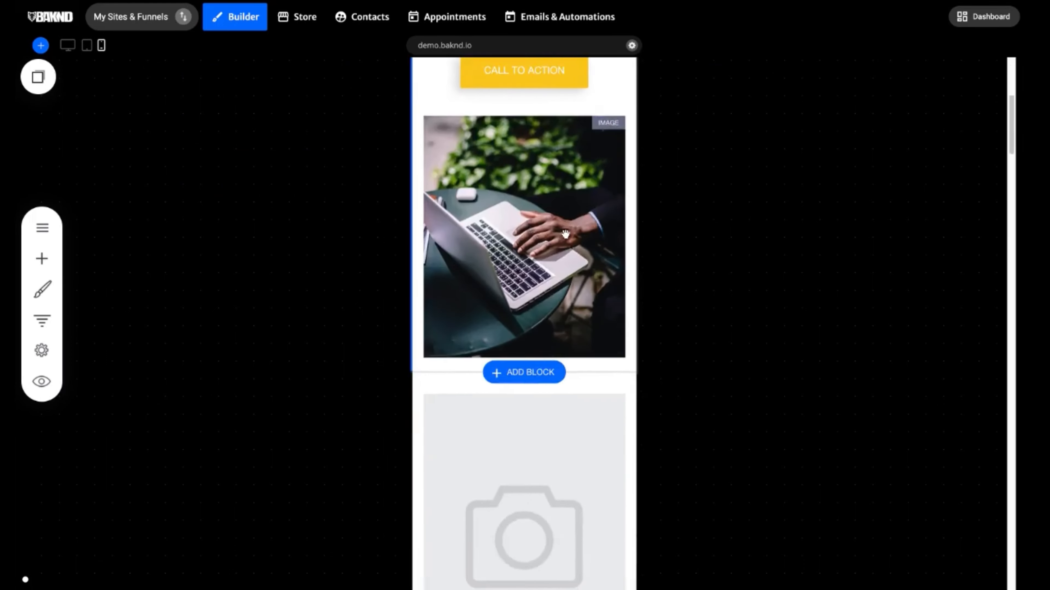
{"action": "scroll", "scroll_direction": "down", "scroll_amount": 3}
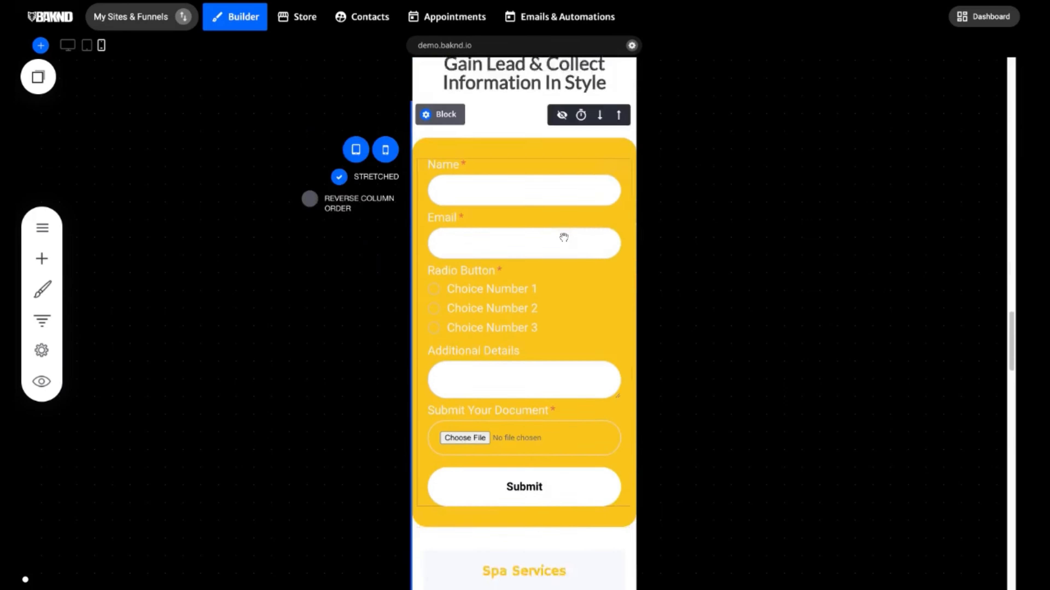
{"action": "scroll", "scroll_direction": "down", "scroll_amount": 3}
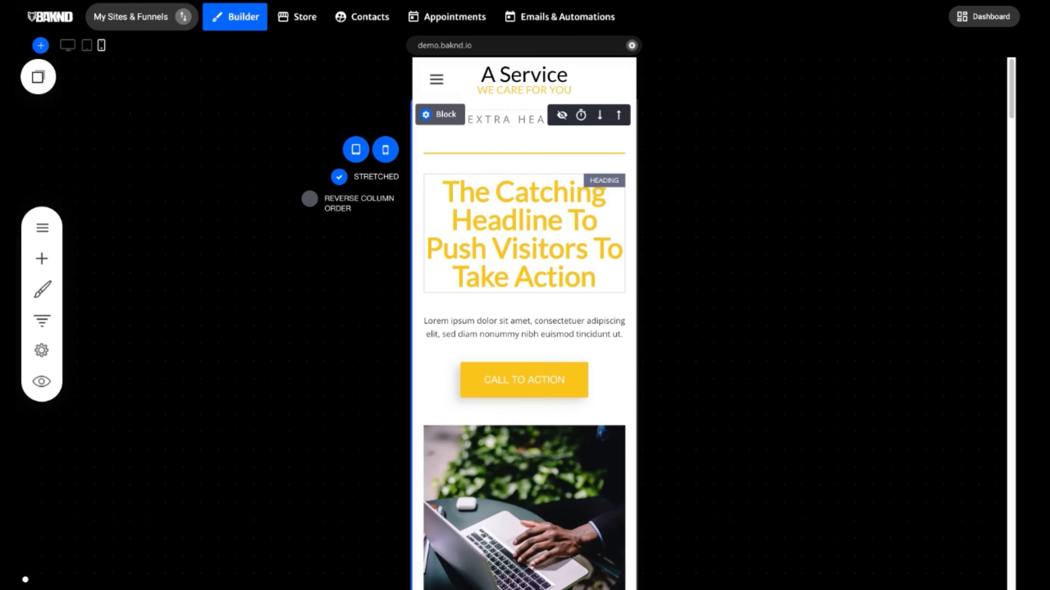
{"action": "mouse_move", "coordinate": [535, 175]}
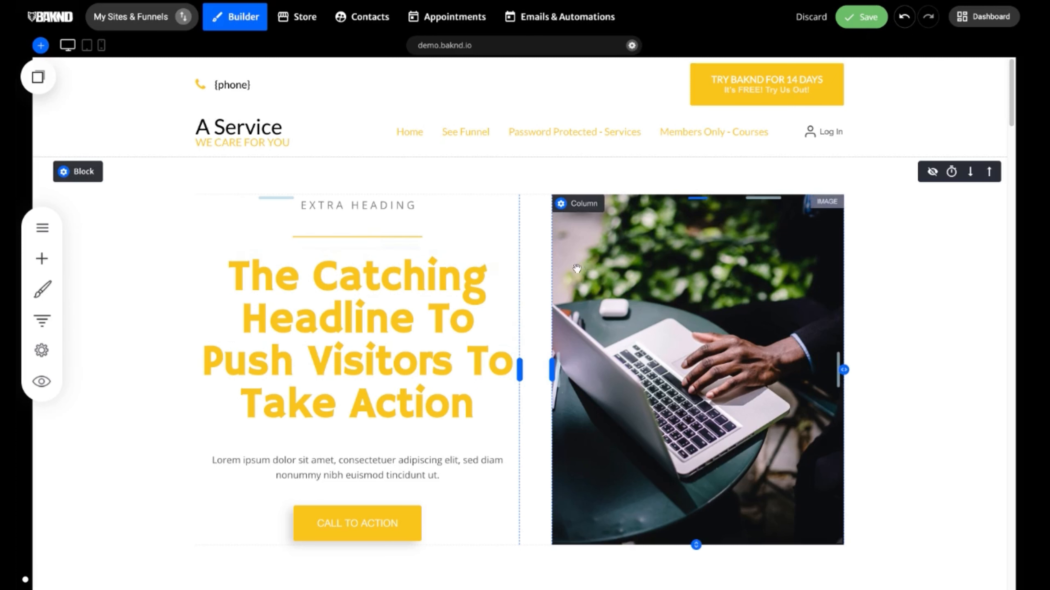
{"action": "mouse_move", "coordinate": [611, 275]}
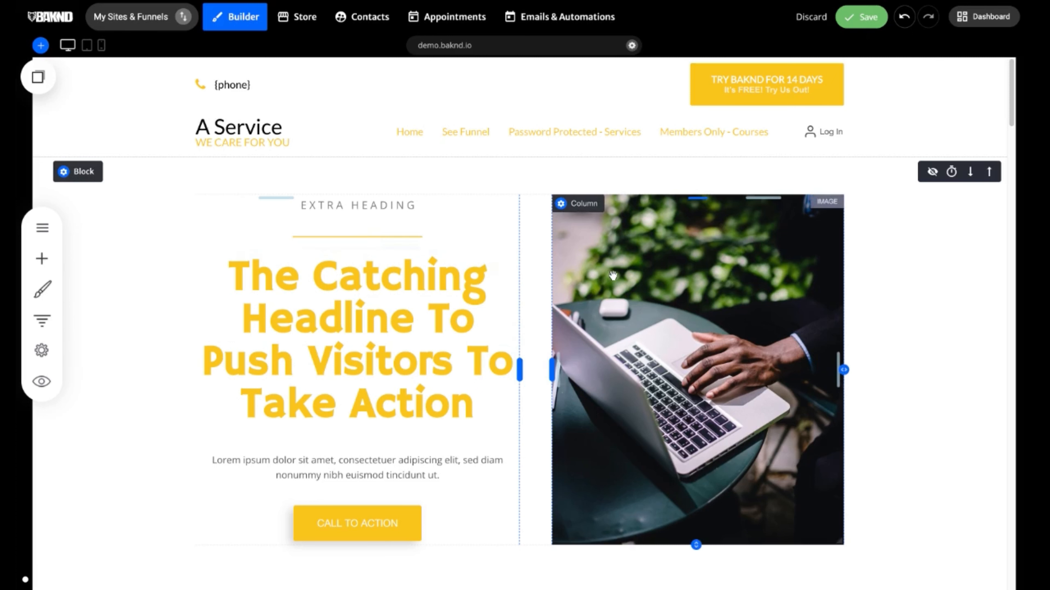